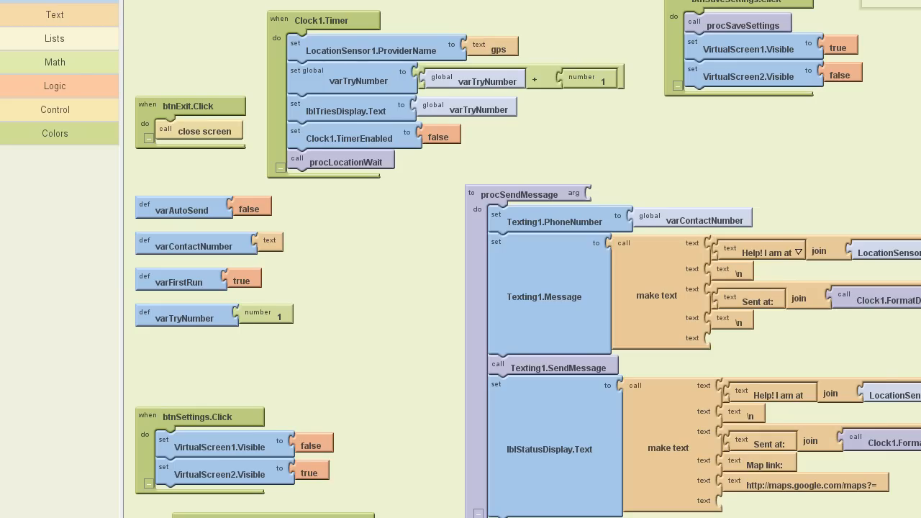
# - Return from the Blocks Editor to the AndroidDown Designer page in the browser
pyautogui.click(749, 37)
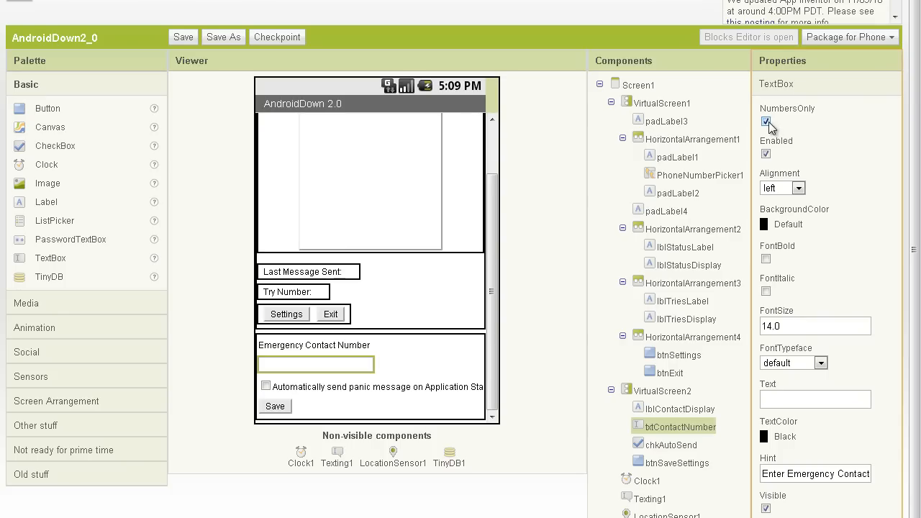
# - Untick NumbersOnly on txtContactNumber and show Screen1's properties with the helpico.png icon
pyautogui.click(765, 121)
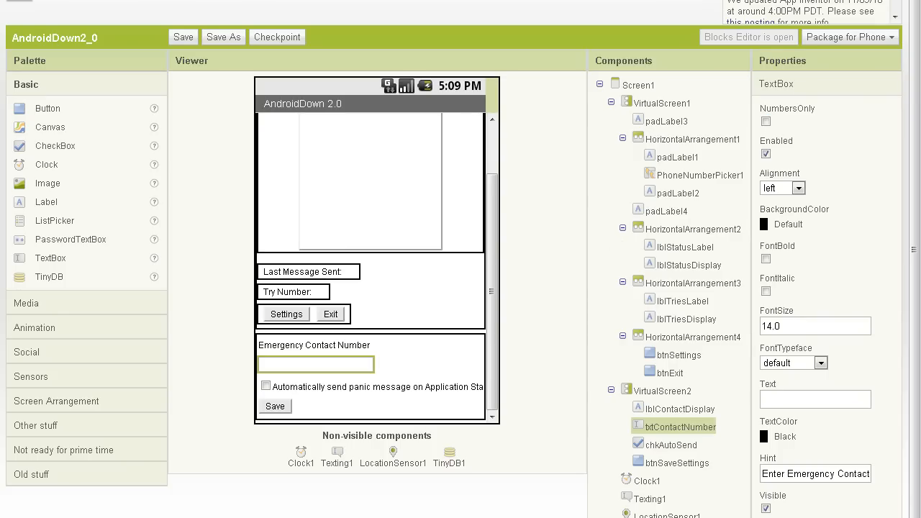
pyautogui.click(639, 84)
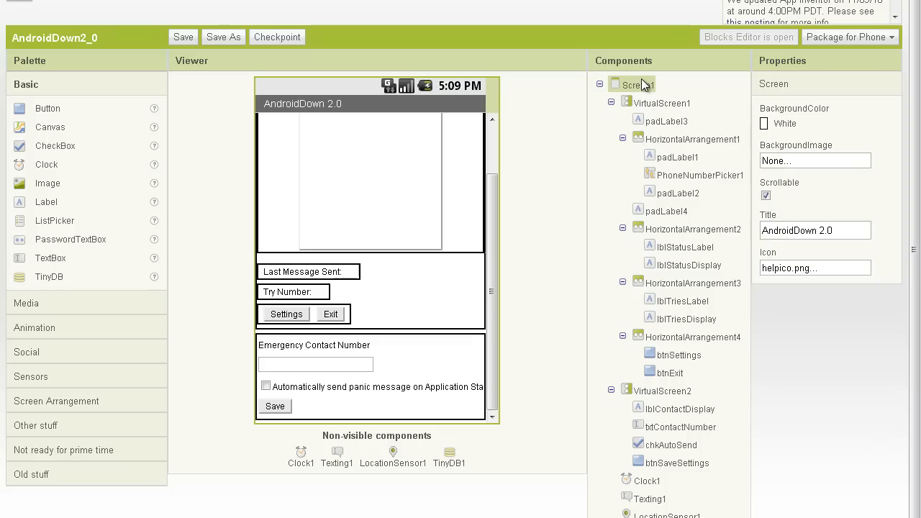
pyautogui.moveTo(287, 128)
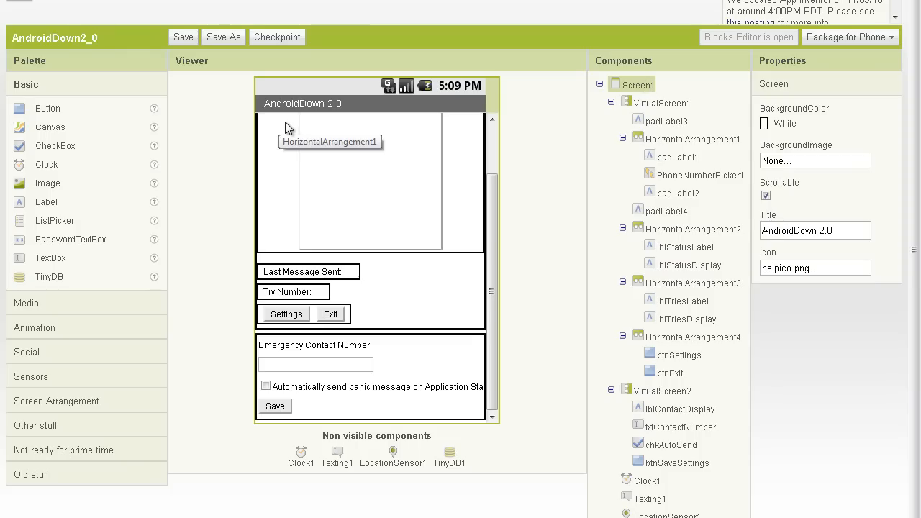
pyautogui.moveTo(345, 106)
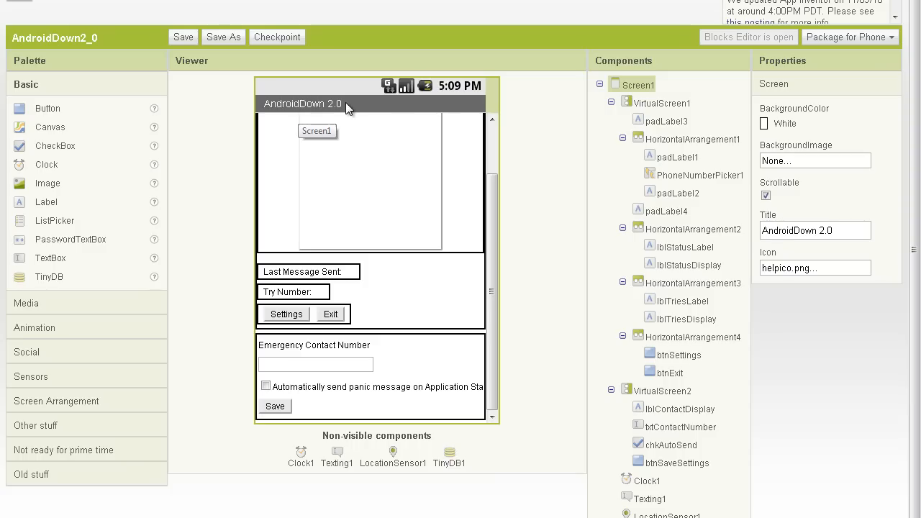
pyautogui.moveTo(410, 104)
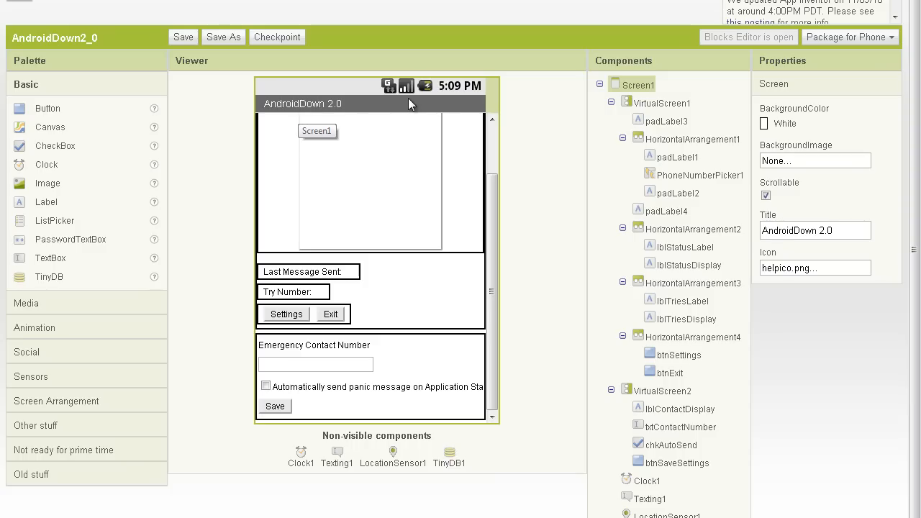
pyautogui.moveTo(446, 144)
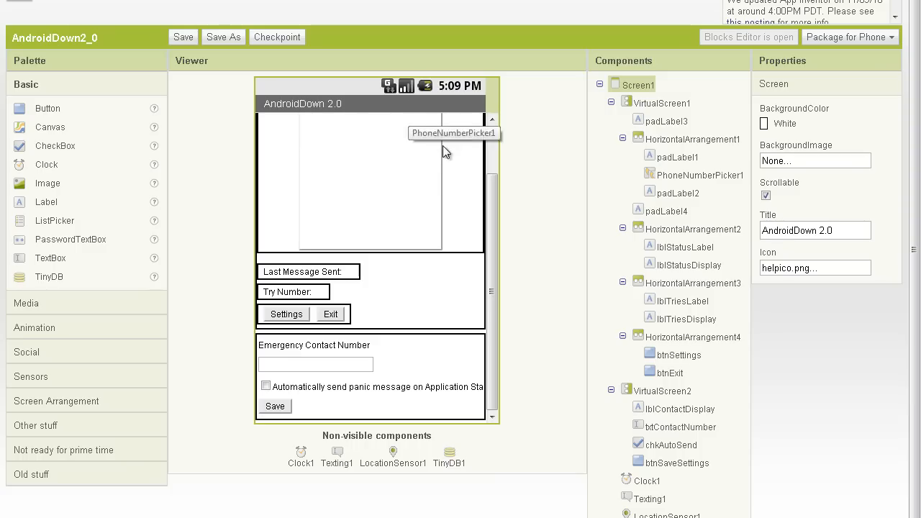
pyautogui.scroll(-3)
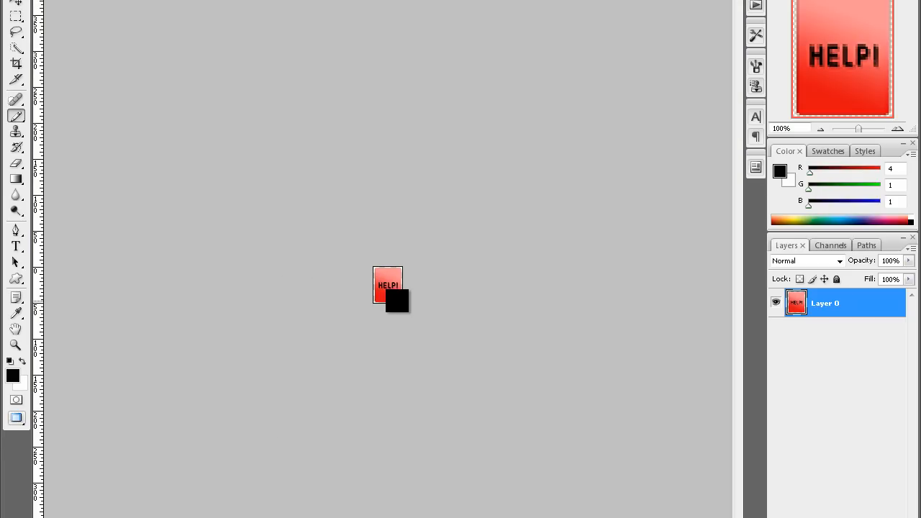
# - Keep the HELP! icon at 40 × 50 pixels with Bicubic Sharper resampling
pyautogui.moveTo(397, 300); pyautogui.dragTo(249, 150)
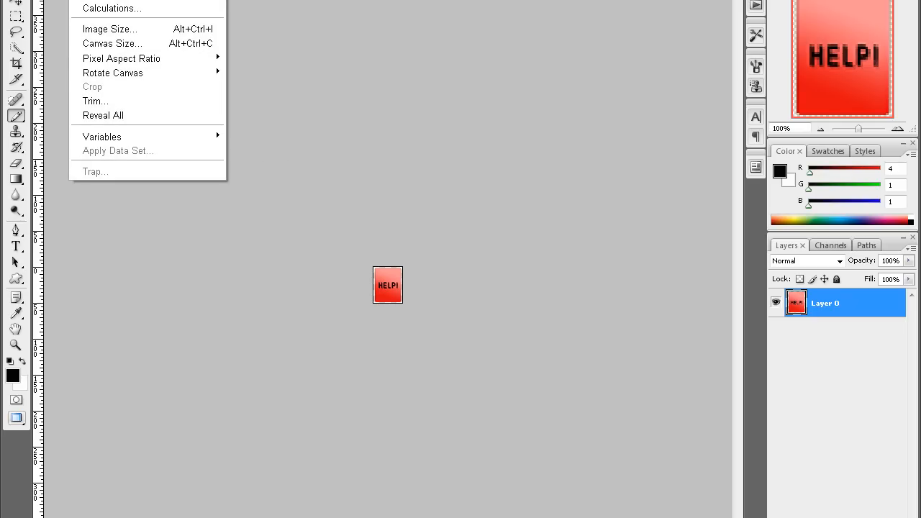
pyautogui.click(110, 29)
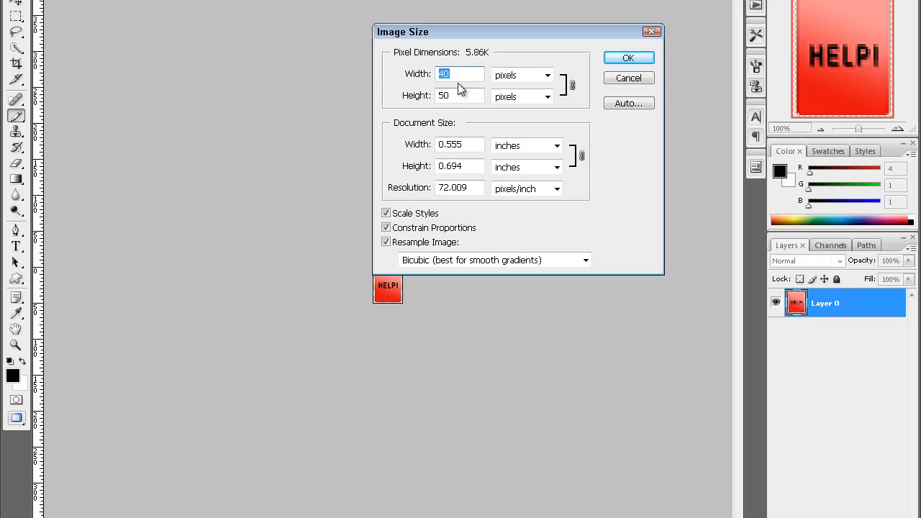
pyautogui.moveTo(457, 96)
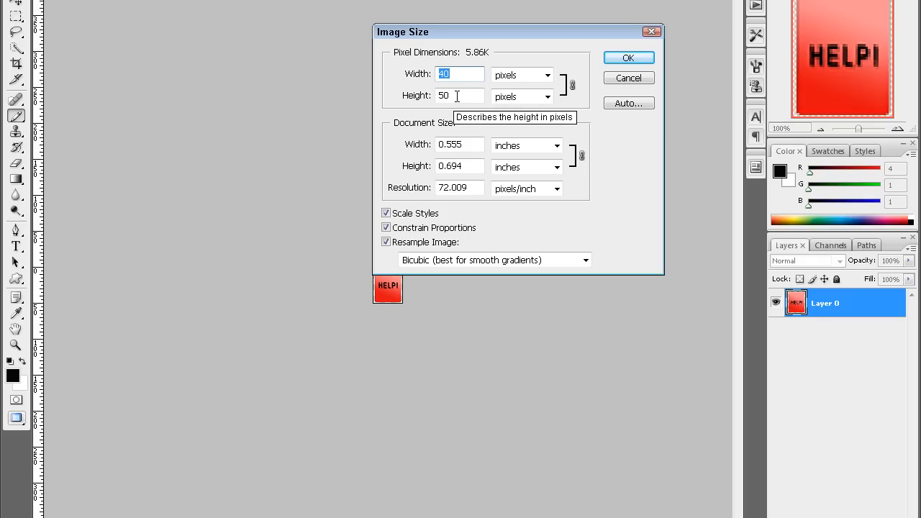
pyautogui.moveTo(457, 76)
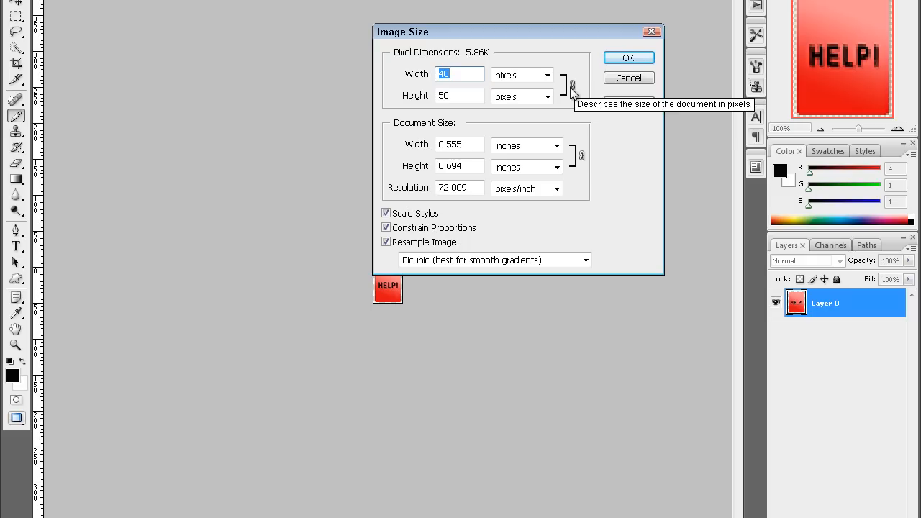
pyautogui.click(585, 259)
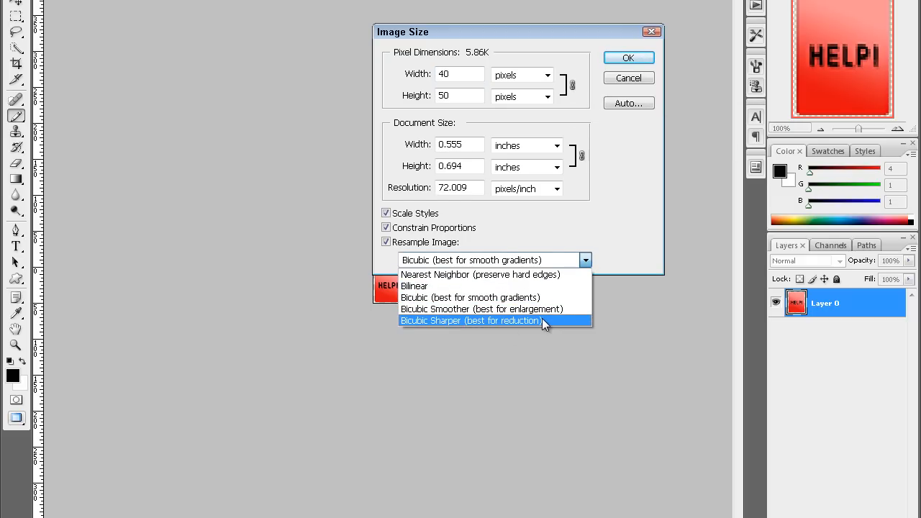
pyautogui.click(470, 321)
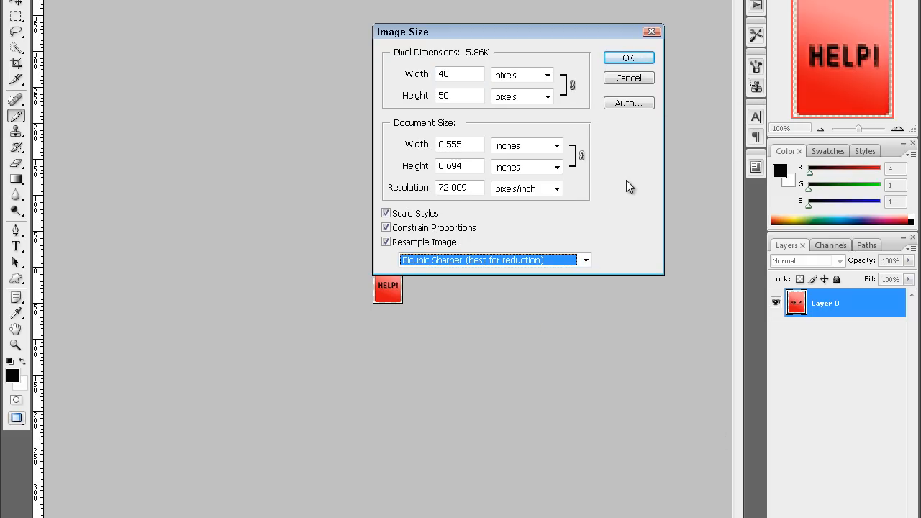
pyautogui.moveTo(811, 100)
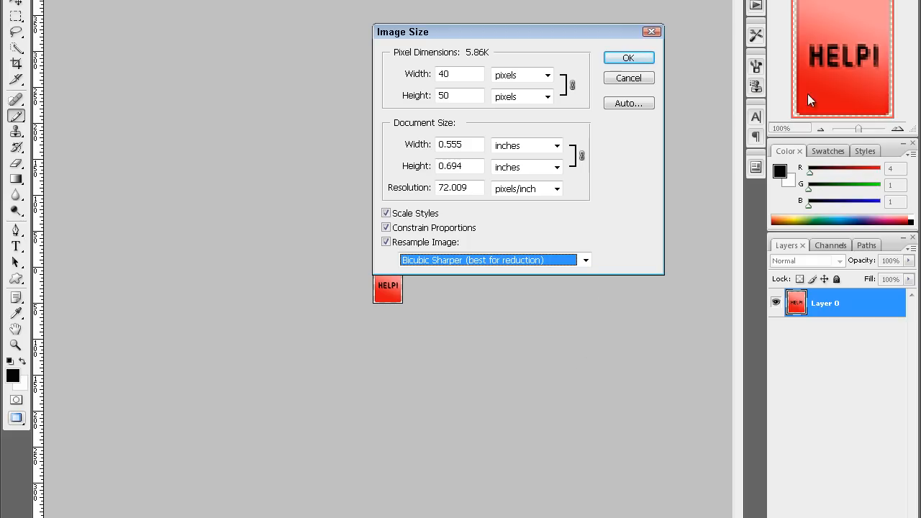
pyautogui.moveTo(793, 204)
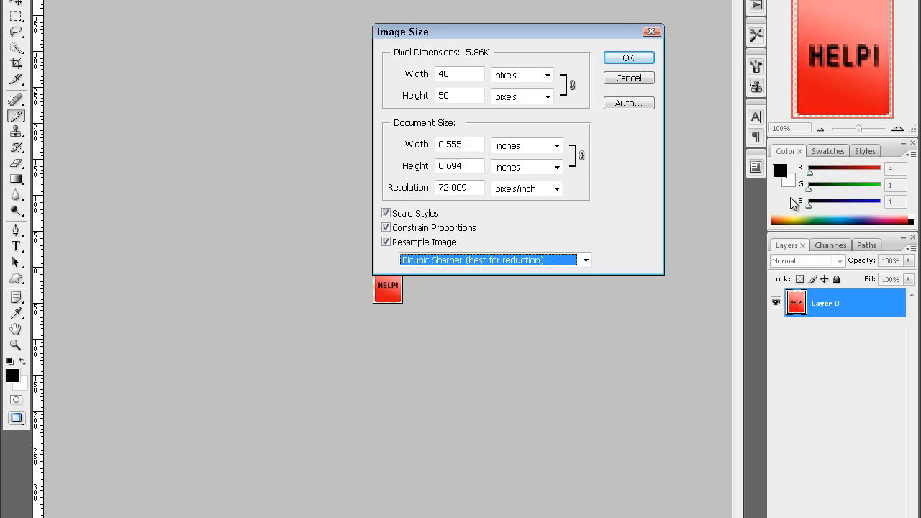
pyautogui.moveTo(526, 307)
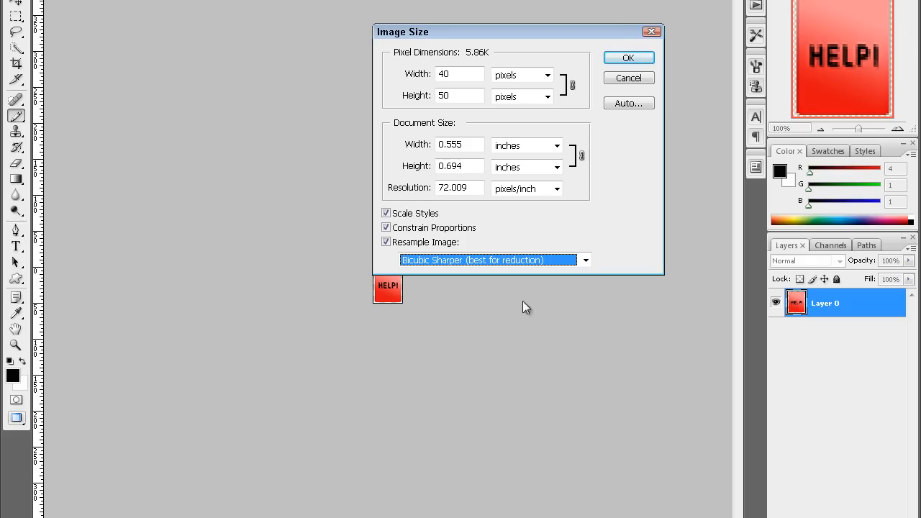
pyautogui.click(627, 57)
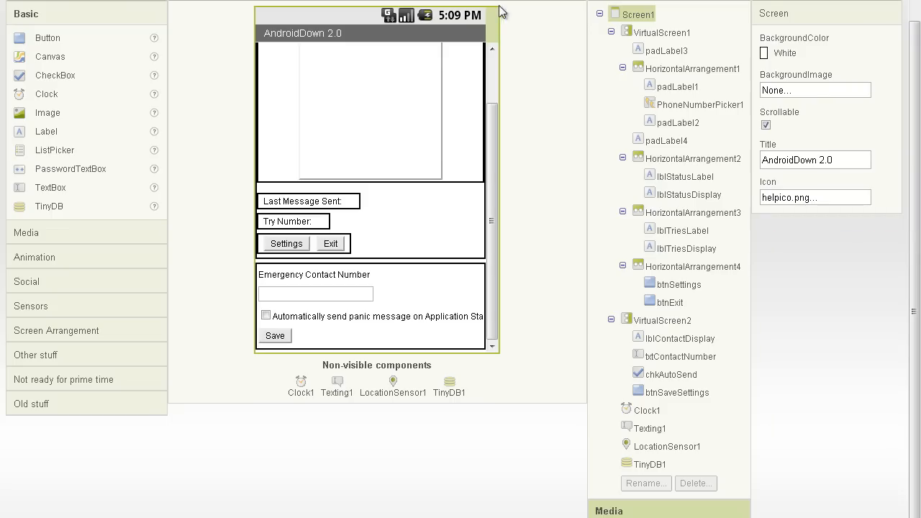
pyautogui.moveTo(735, 65)
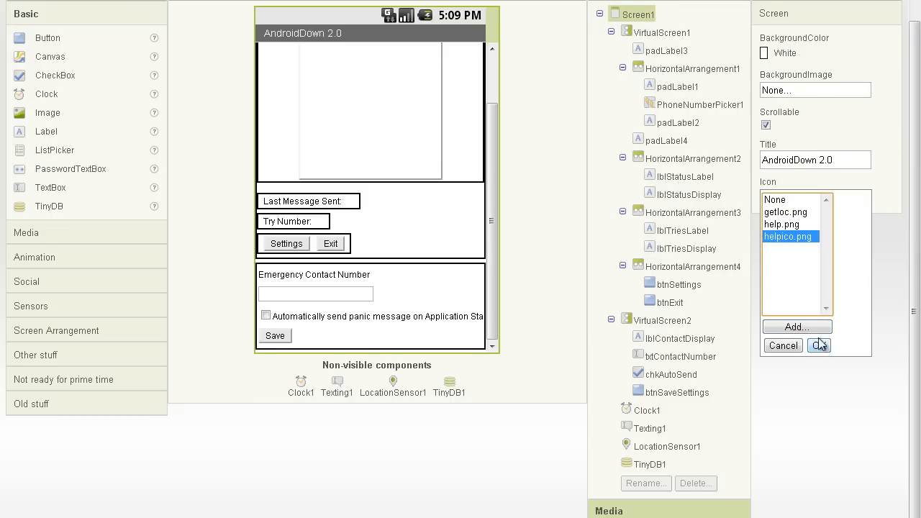
pyautogui.click(796, 326)
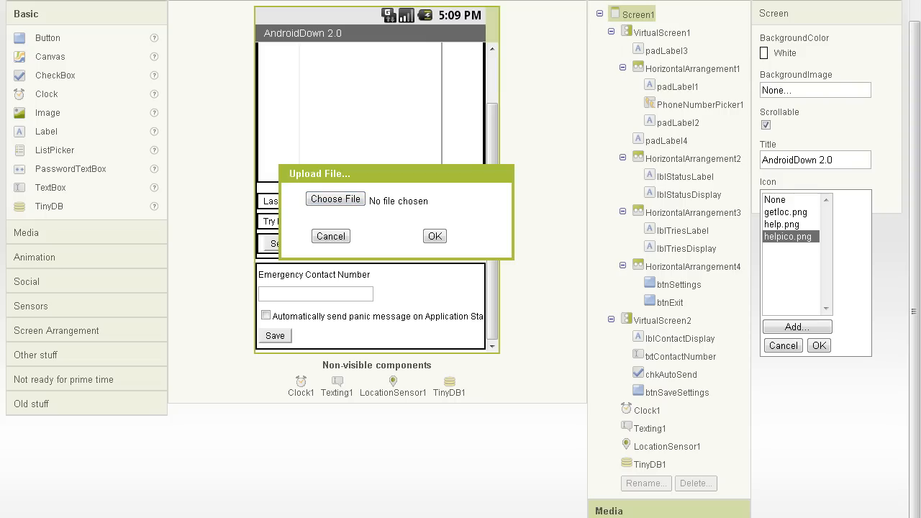
pyautogui.click(331, 236)
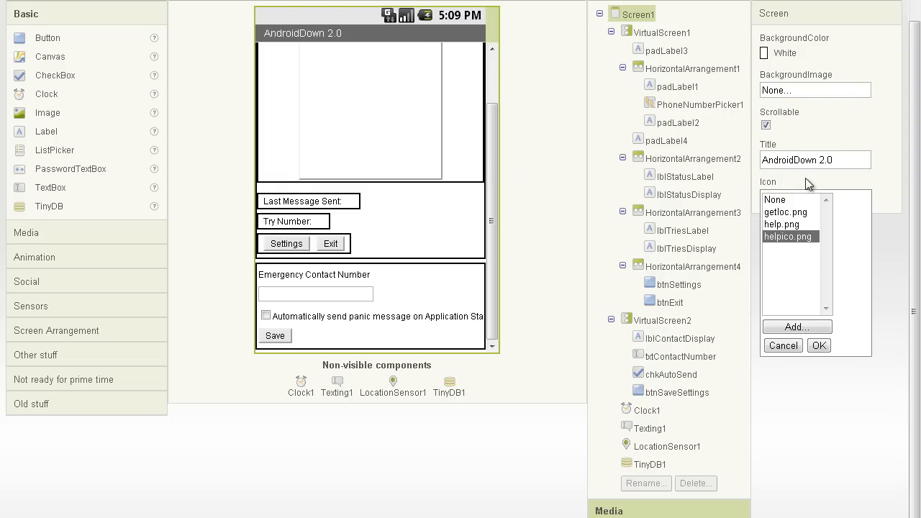
pyautogui.click(819, 345)
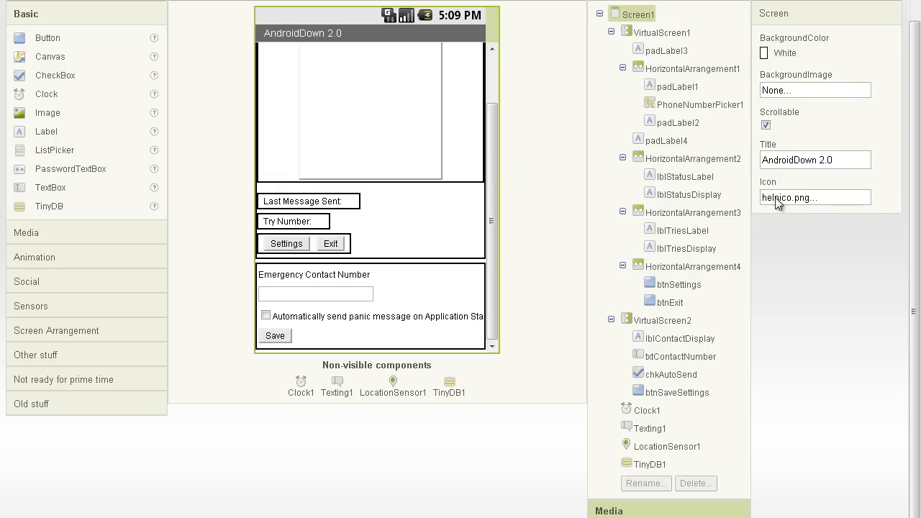
pyautogui.moveTo(884, 207)
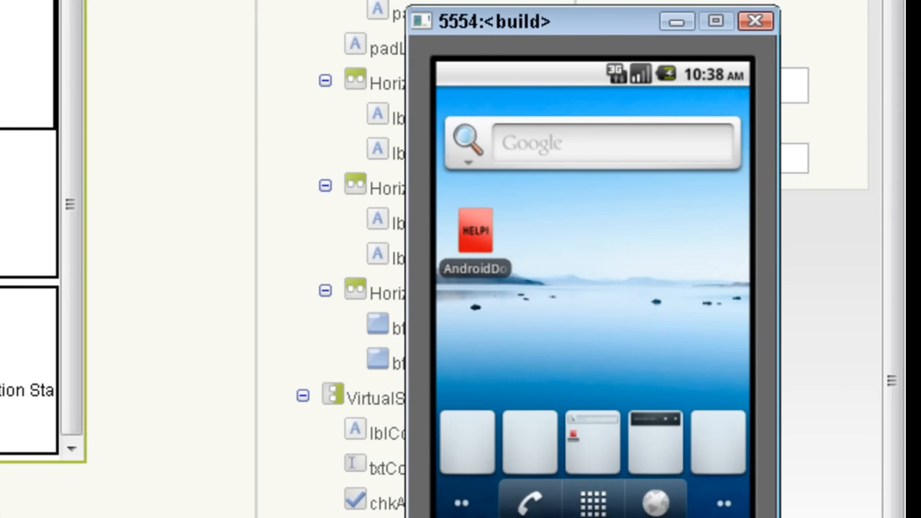
# - Open the emulator's app drawer to find AndroidDown's red HELP! icon
pyautogui.click(592, 501)
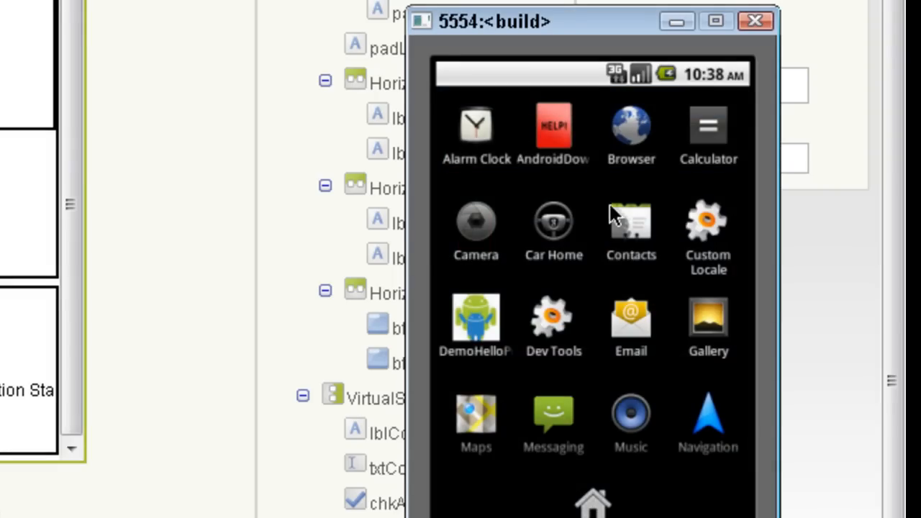
pyautogui.moveTo(563, 191)
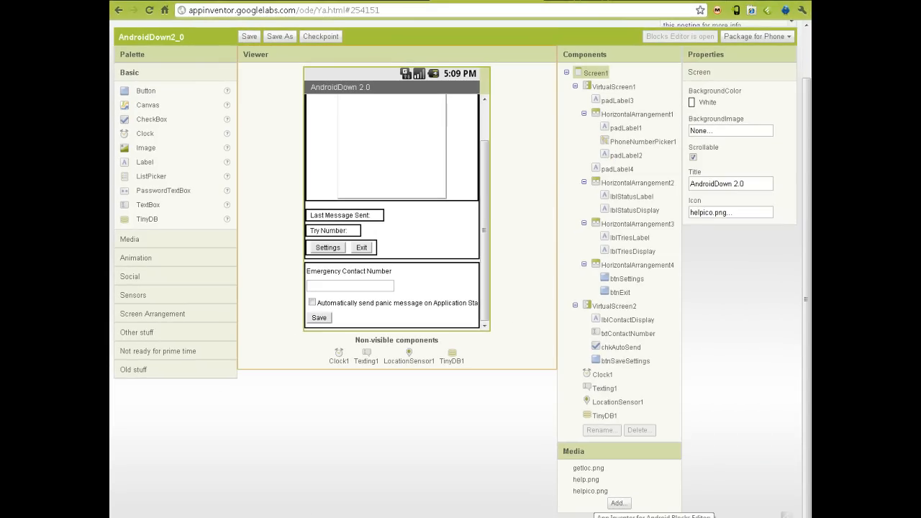
pyautogui.click(680, 36)
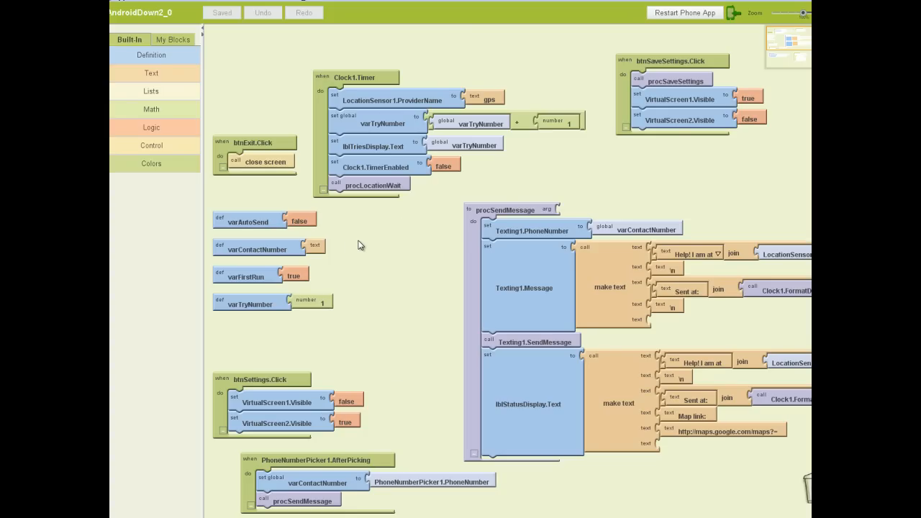
pyautogui.moveTo(362, 247)
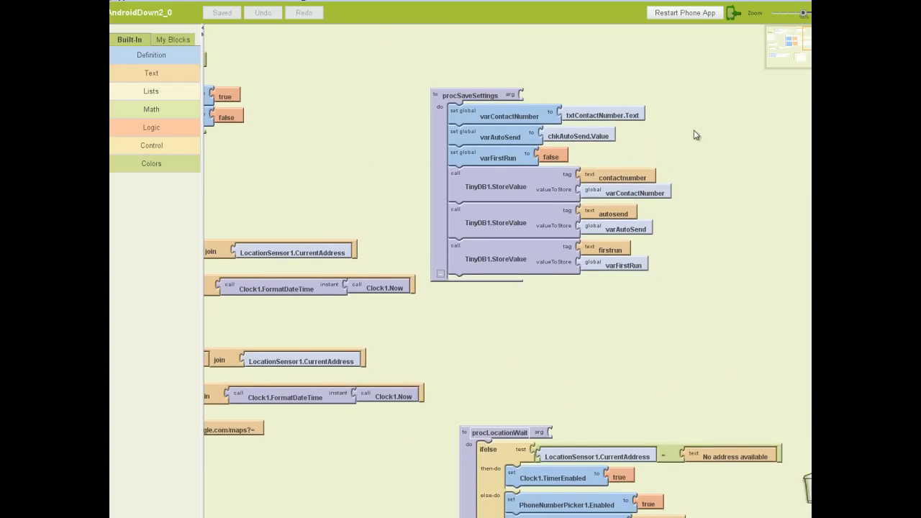
pyautogui.scroll(-3)
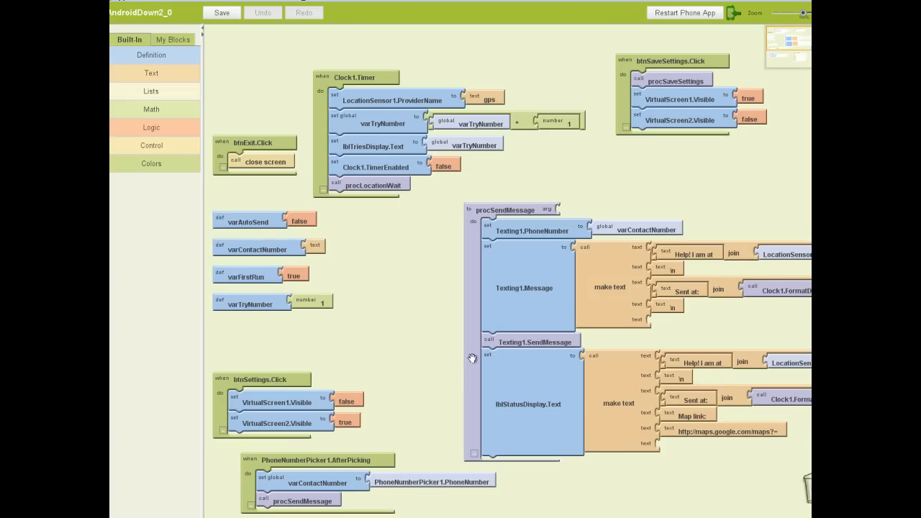
# - Collapse all blocks, then organize them into a single column
pyautogui.rightClick(472, 357)
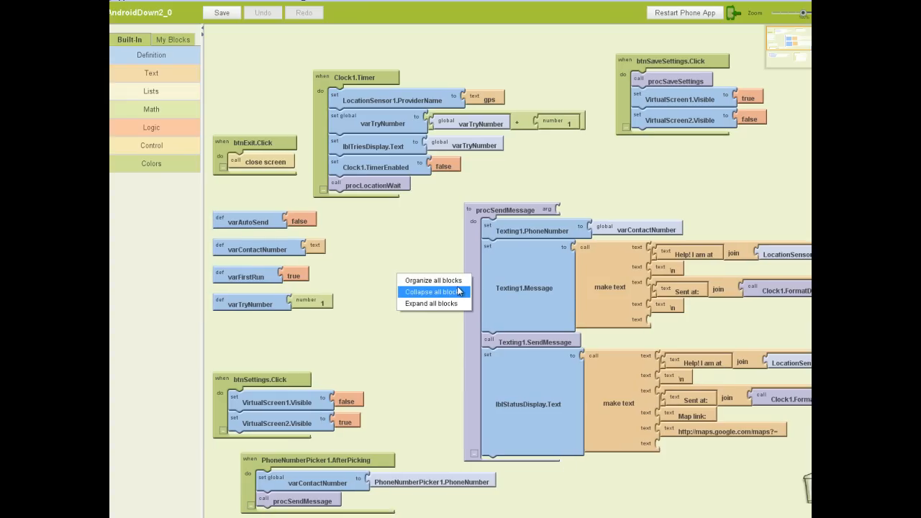
pyautogui.moveTo(431, 303)
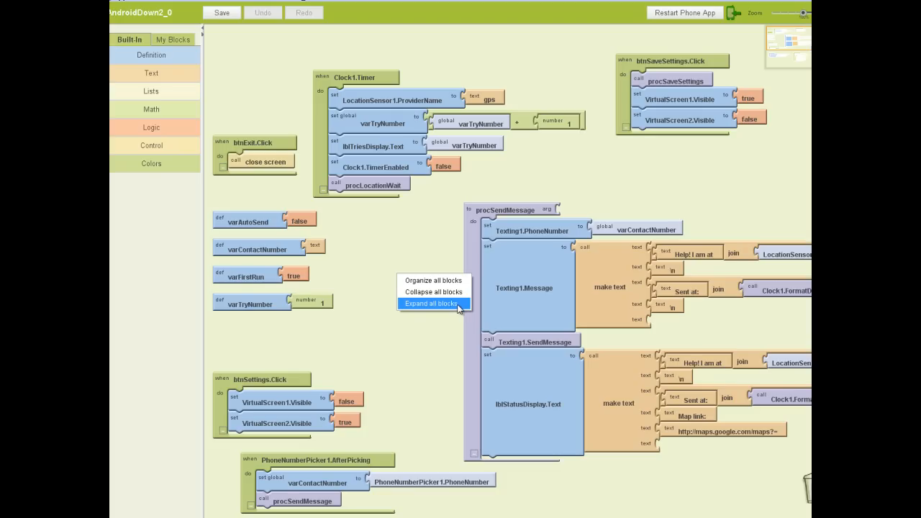
pyautogui.moveTo(455, 306)
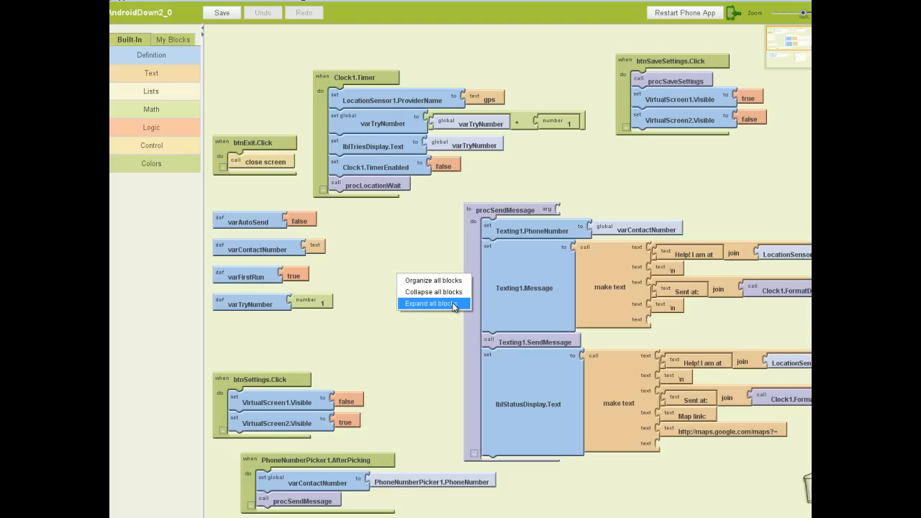
pyautogui.moveTo(451, 308)
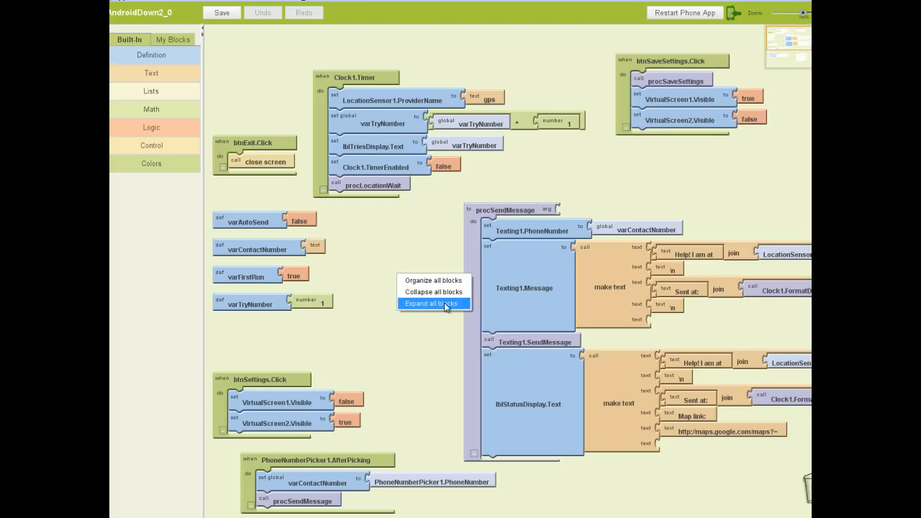
pyautogui.moveTo(433, 291)
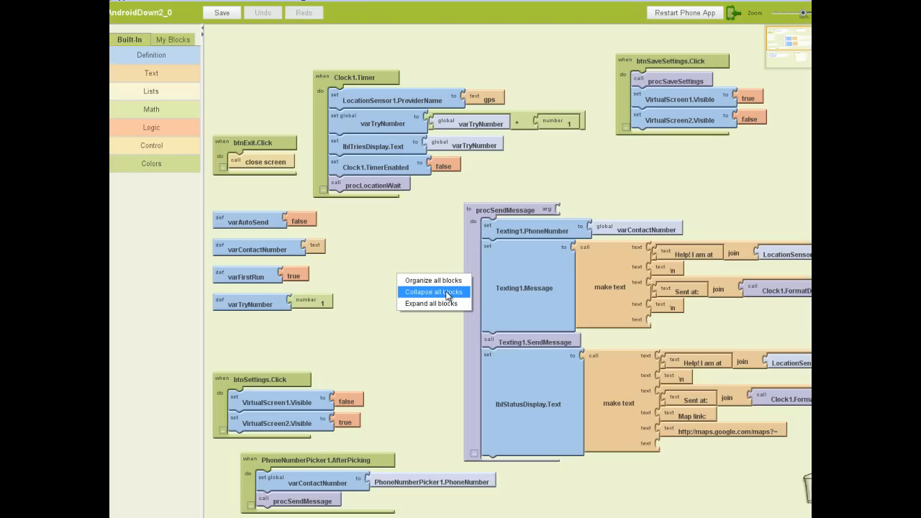
pyautogui.click(432, 292)
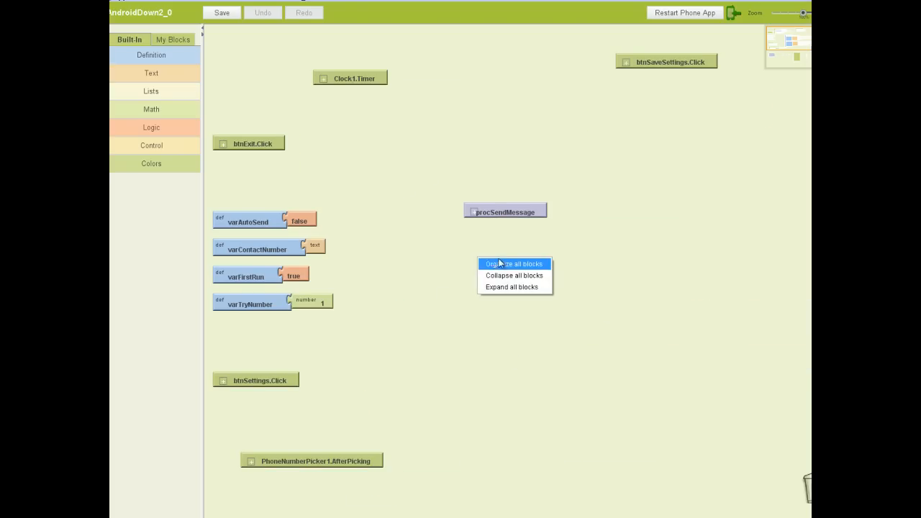
pyautogui.click(512, 263)
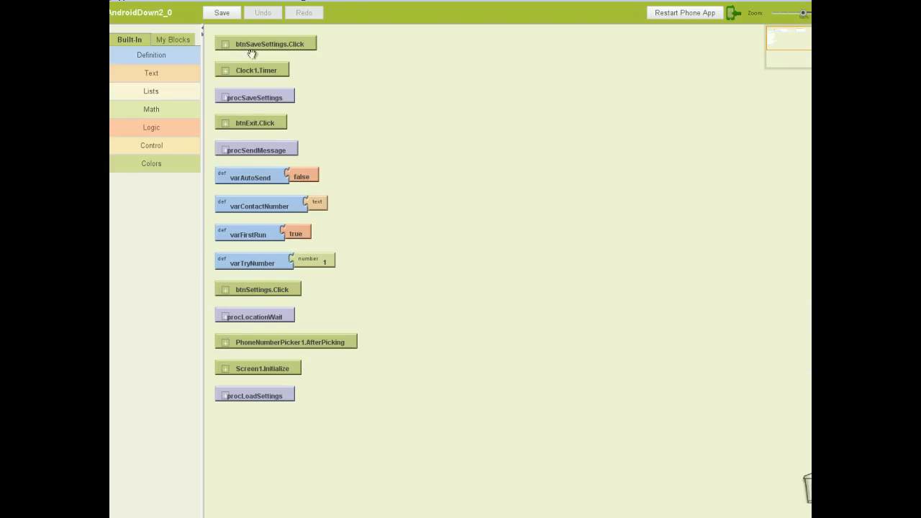
pyautogui.moveTo(291, 81)
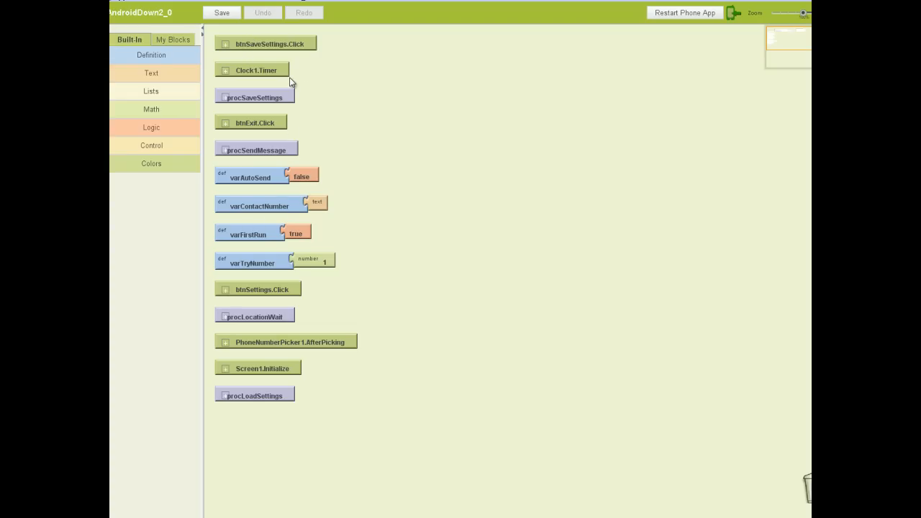
pyautogui.click(221, 13)
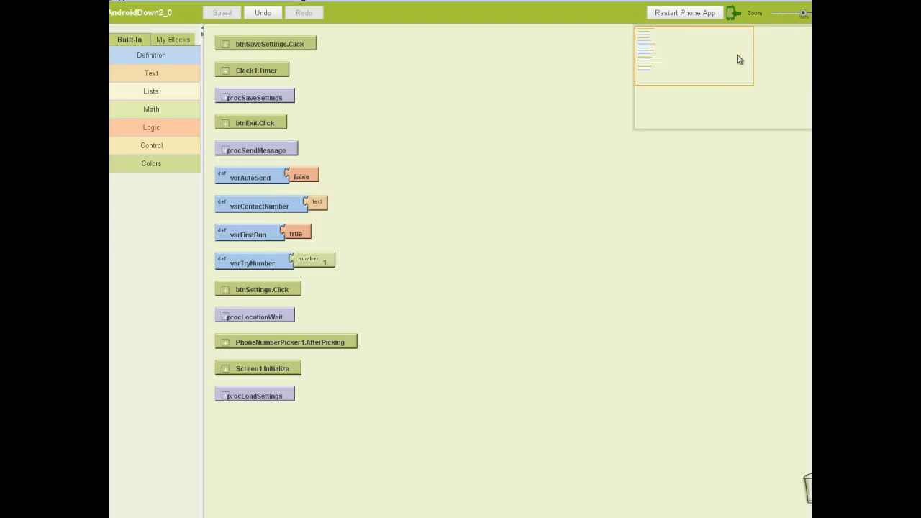
# - Stack procLocationWait and procSaveSettings under procLoadSettings, and move btnSaveSettings.Click toward the handlers
pyautogui.moveTo(256, 149); pyautogui.dragTo(560, 166)
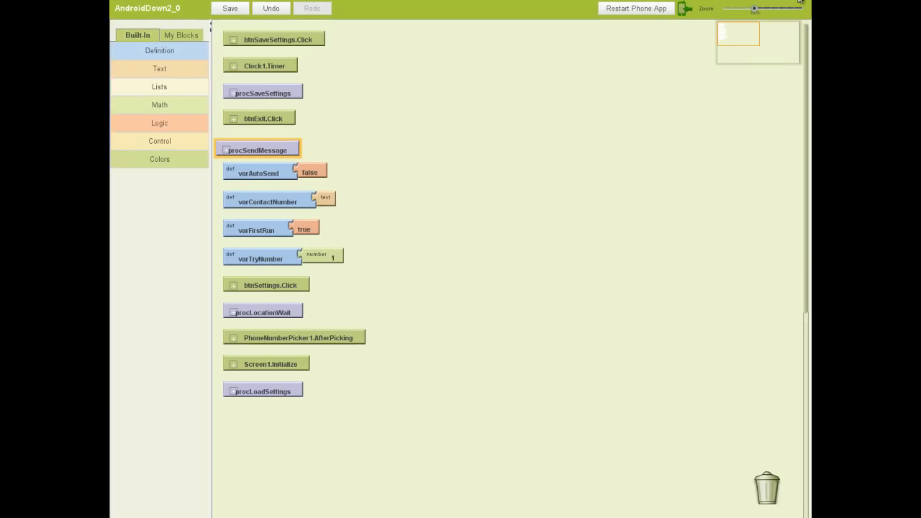
pyautogui.click(229, 8)
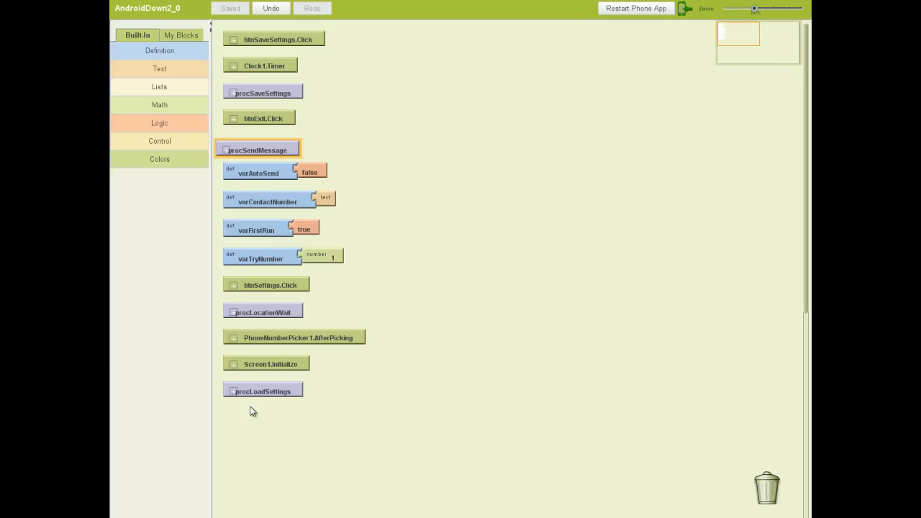
pyautogui.moveTo(281, 400)
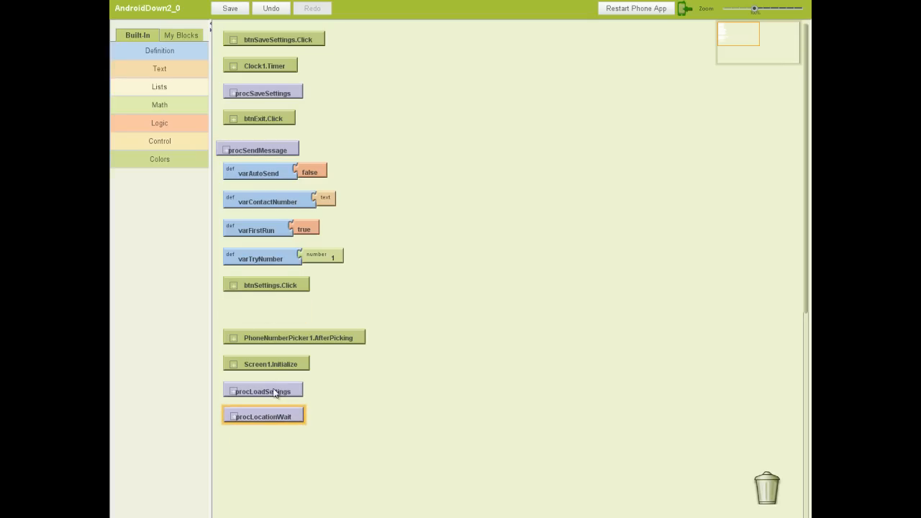
pyautogui.moveTo(257, 149); pyautogui.dragTo(272, 439)
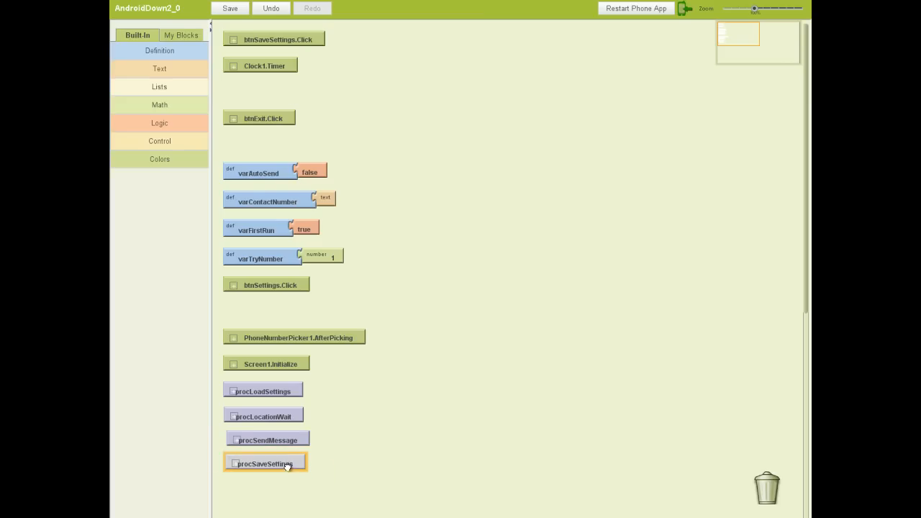
pyautogui.moveTo(259, 171); pyautogui.dragTo(504, 50)
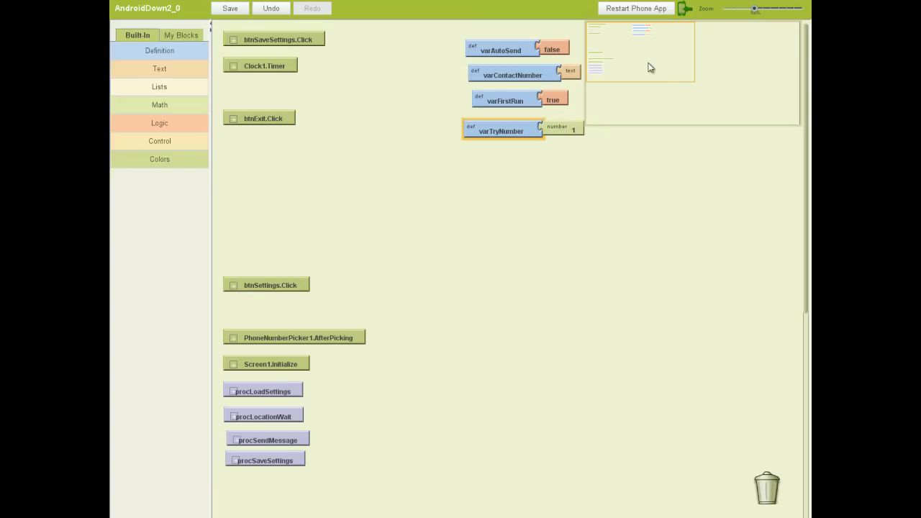
pyautogui.moveTo(663, 48)
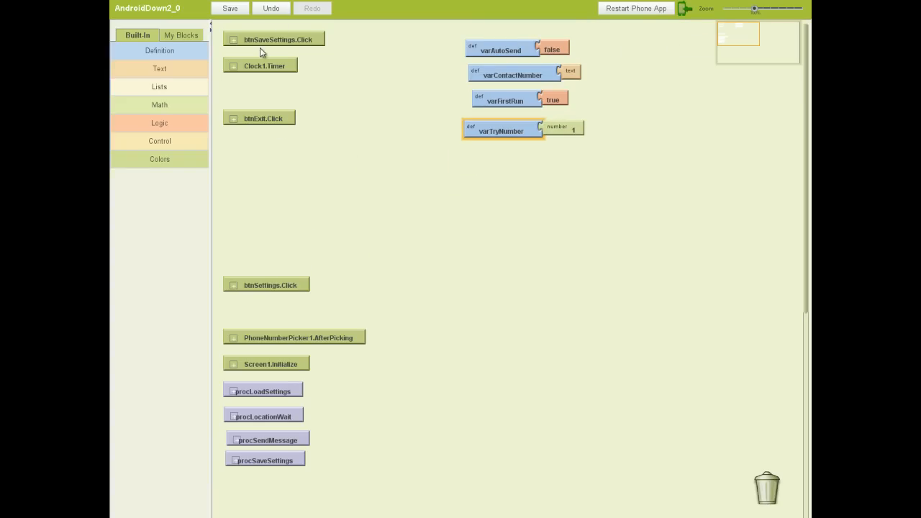
pyautogui.moveTo(272, 38); pyautogui.dragTo(284, 259)
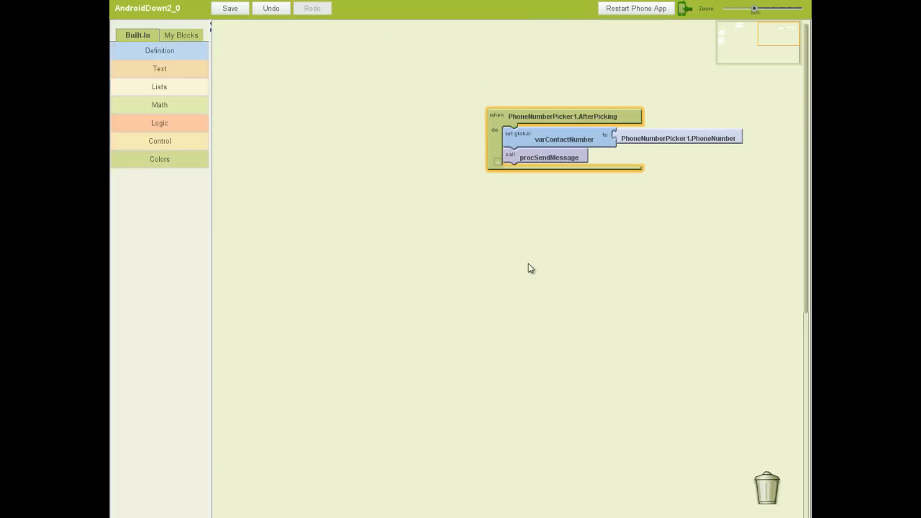
# - Place PhoneNumberPicker1.AfterPicking at the top of the event handler stack
pyautogui.moveTo(565, 115); pyautogui.dragTo(443, 140)
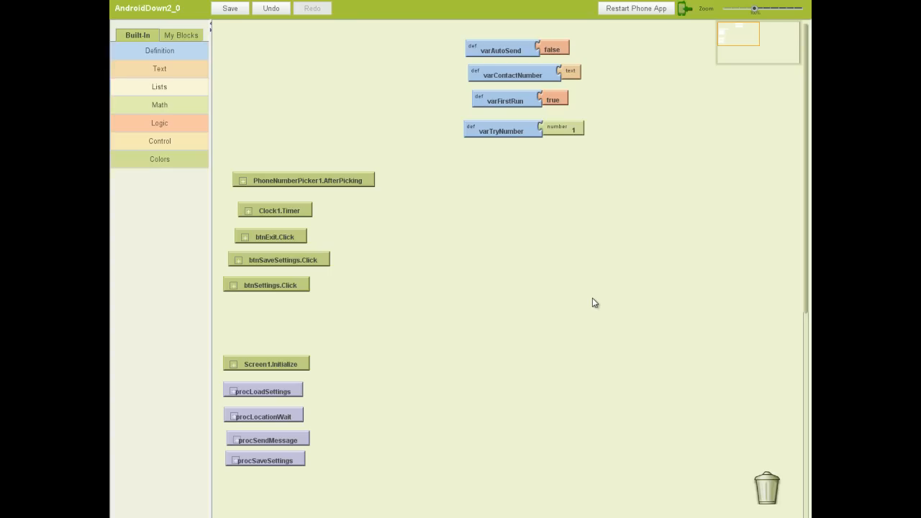
pyautogui.click(229, 8)
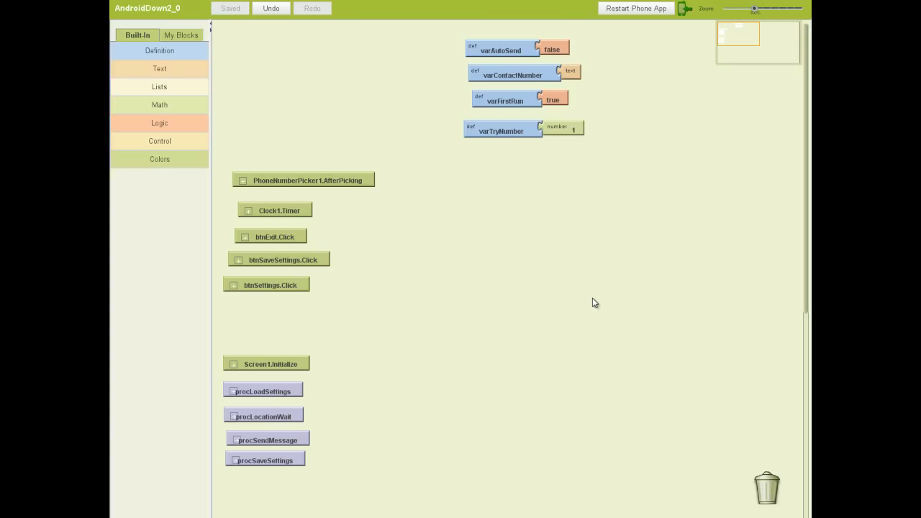
pyautogui.moveTo(589, 304)
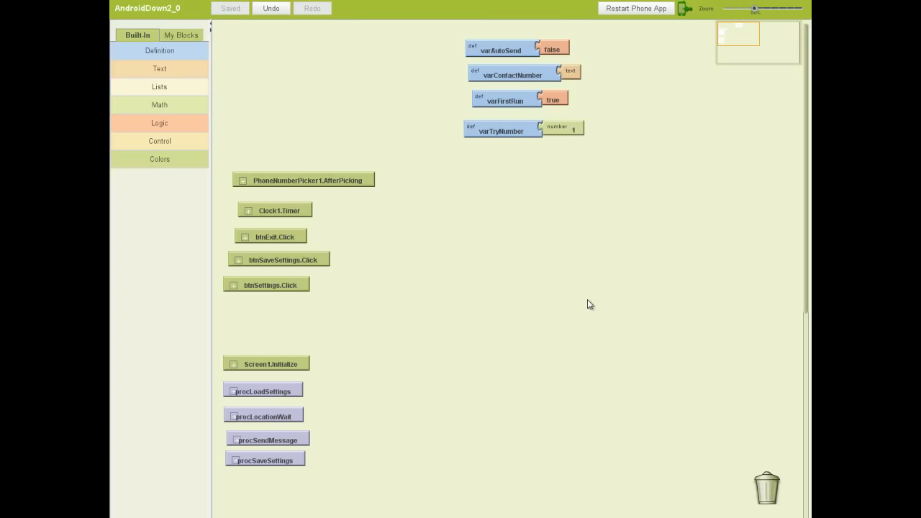
pyautogui.moveTo(599, 207)
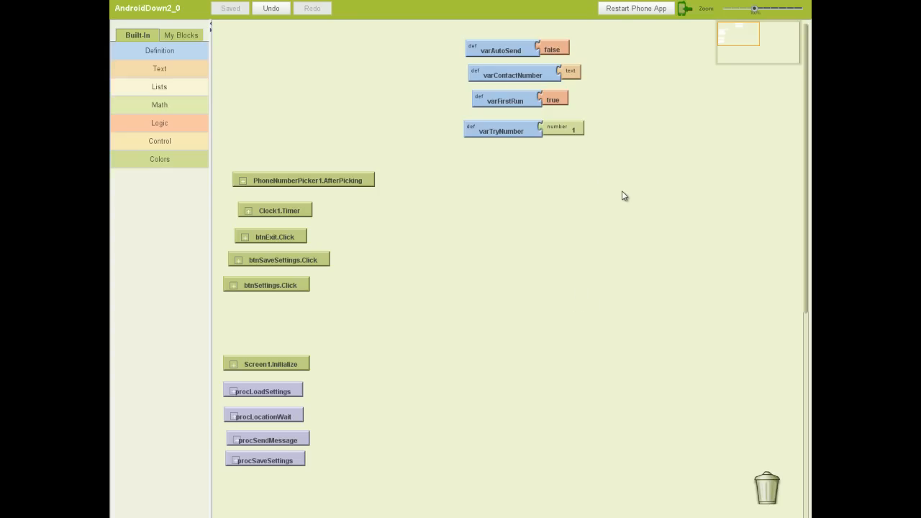
pyautogui.moveTo(640, 243)
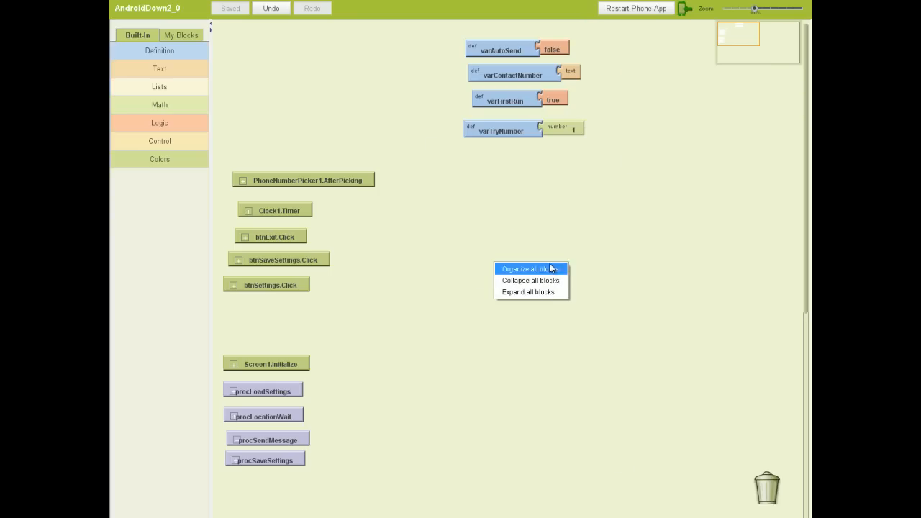
# - Organize all blocks and collapse them back down to their titles
pyautogui.click(527, 292)
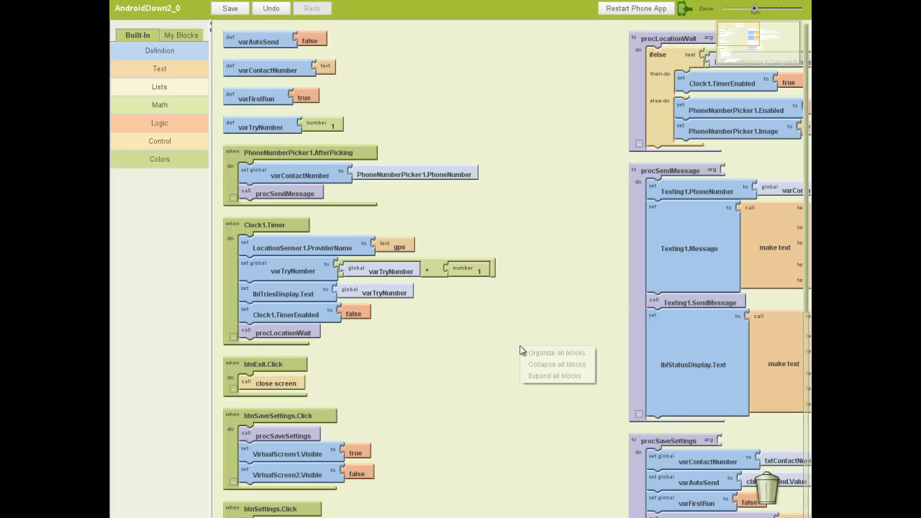
pyautogui.click(557, 364)
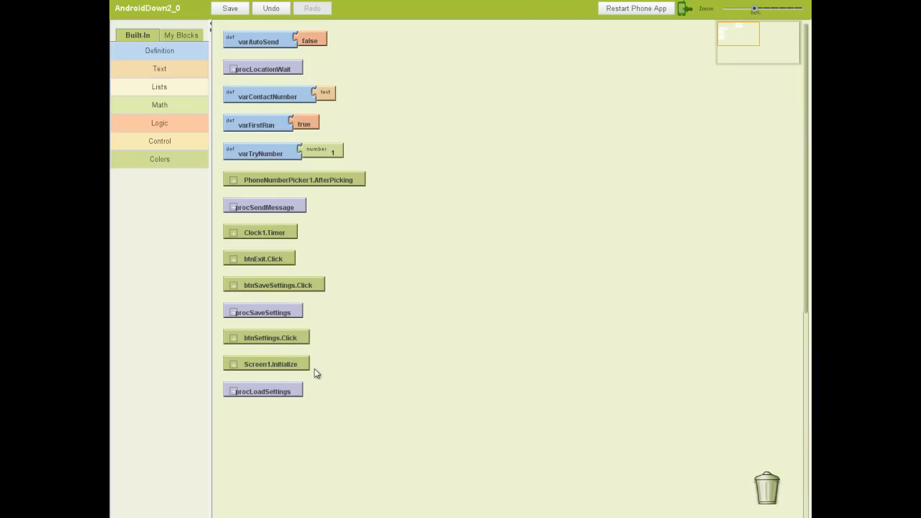
pyautogui.moveTo(294, 182)
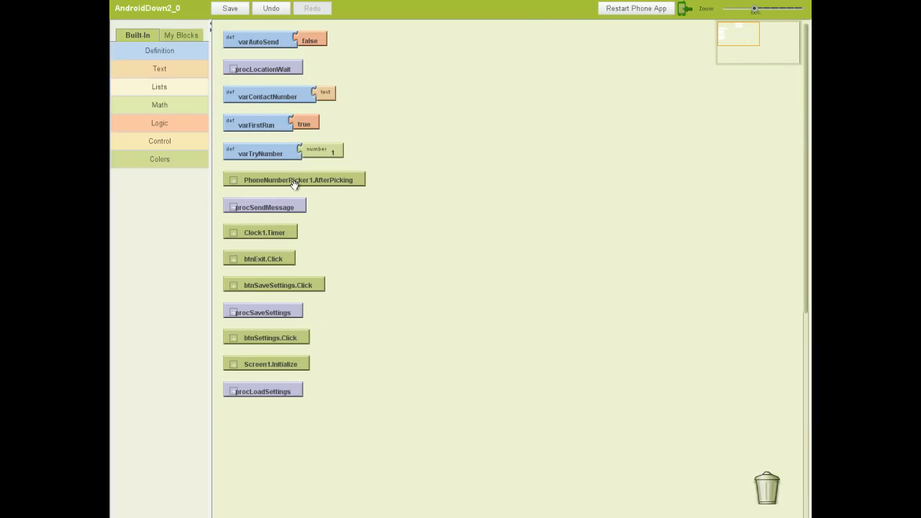
pyautogui.click(230, 8)
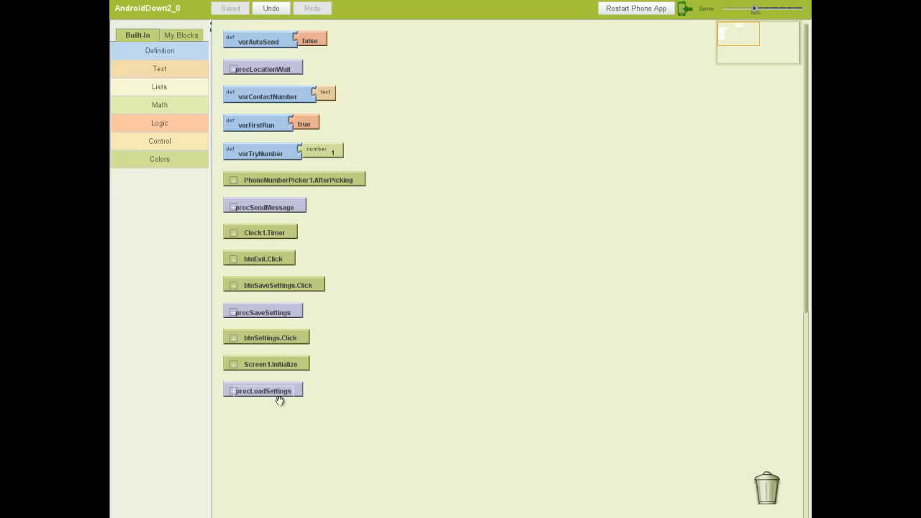
# - Move the settings procedures to the bottom and group varAutoSend with varTryNumber at top right
pyautogui.moveTo(262, 390); pyautogui.dragTo(269, 482)
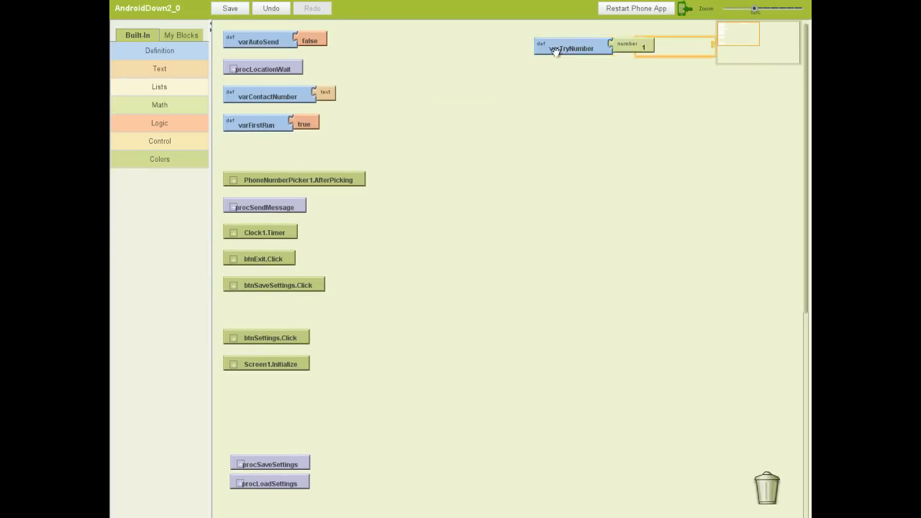
pyautogui.moveTo(259, 40); pyautogui.dragTo(566, 76)
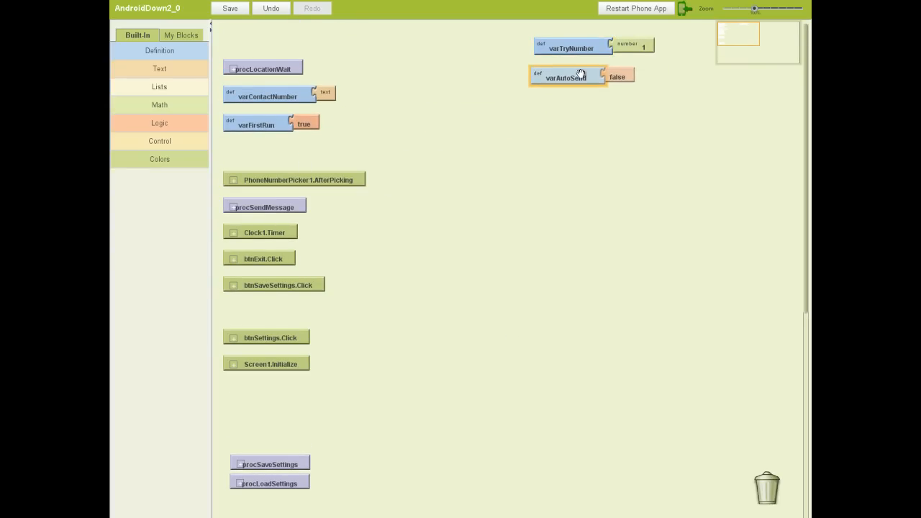
pyautogui.moveTo(263, 67); pyautogui.dragTo(573, 106)
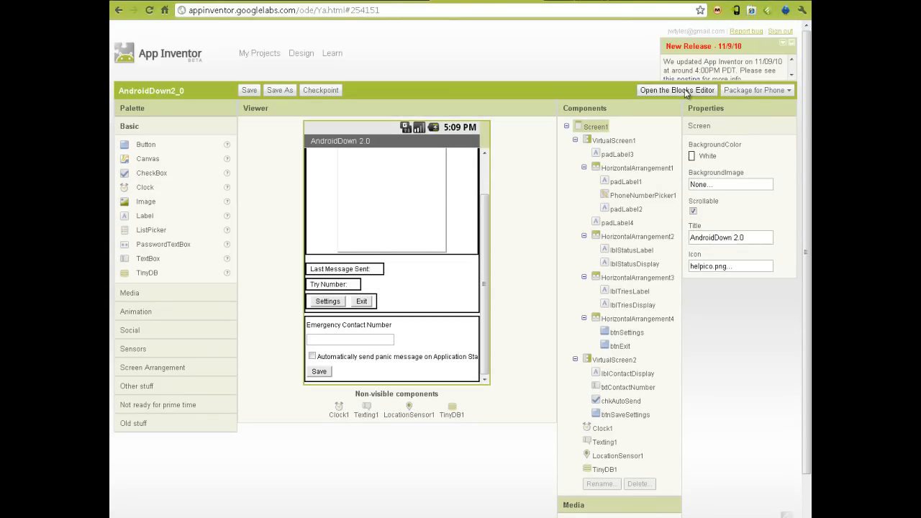
# - Launch the Blocks Editor again and select txtContactNumber in the designer
pyautogui.click(676, 90)
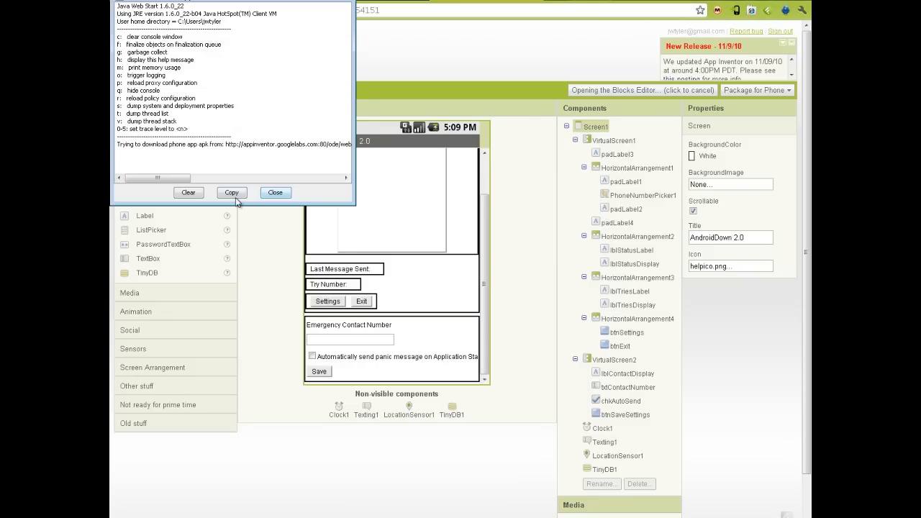
pyautogui.click(275, 192)
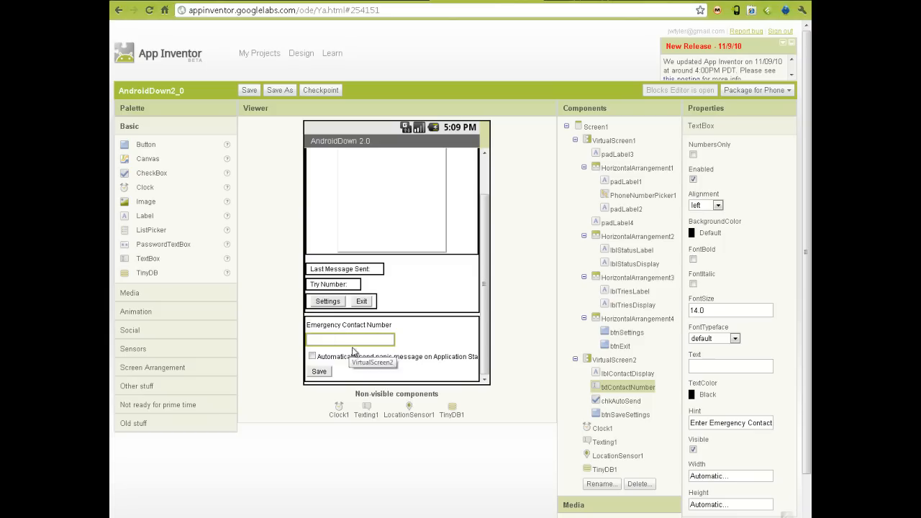
pyautogui.moveTo(377, 338)
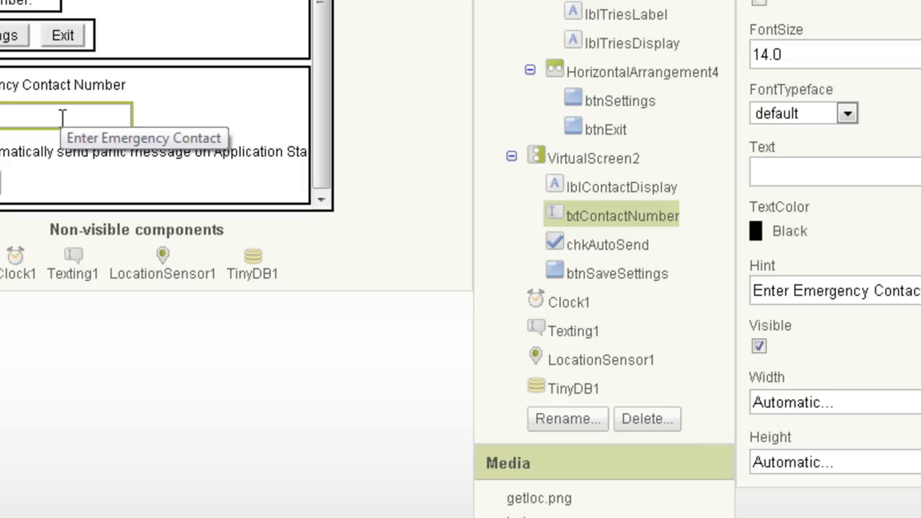
# - Tick NumbersOnly in txtContactNumber's Properties panel
pyautogui.scroll(-3)
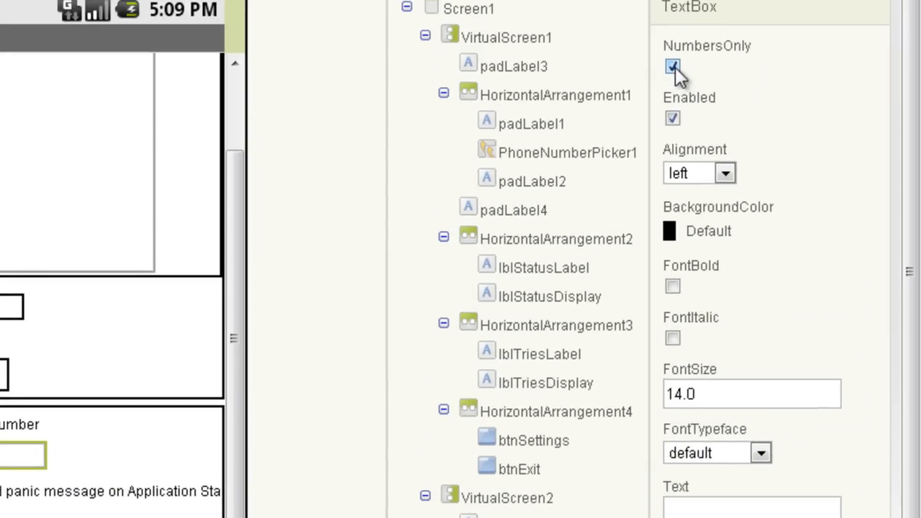
pyautogui.click(673, 66)
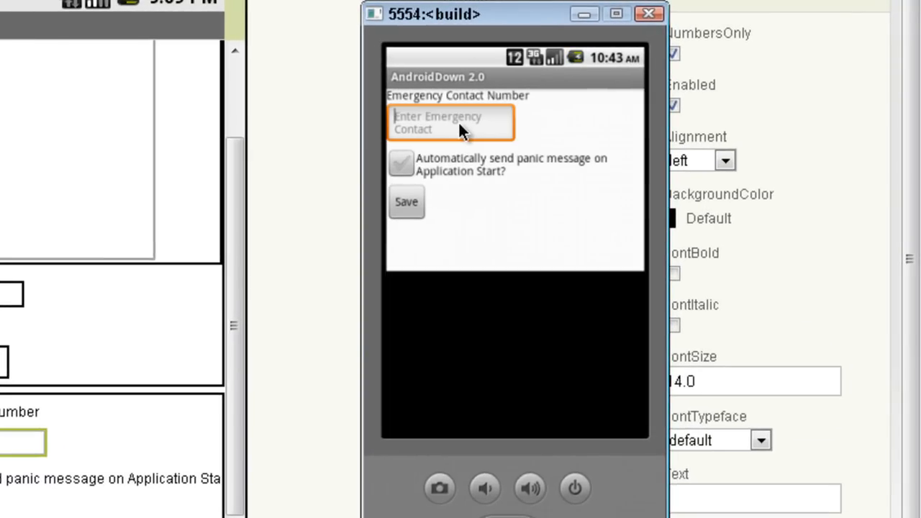
# - Enter the digits 1234 and then 56 into the emulator's contact number field using the numeric keypad
pyautogui.click(451, 122)
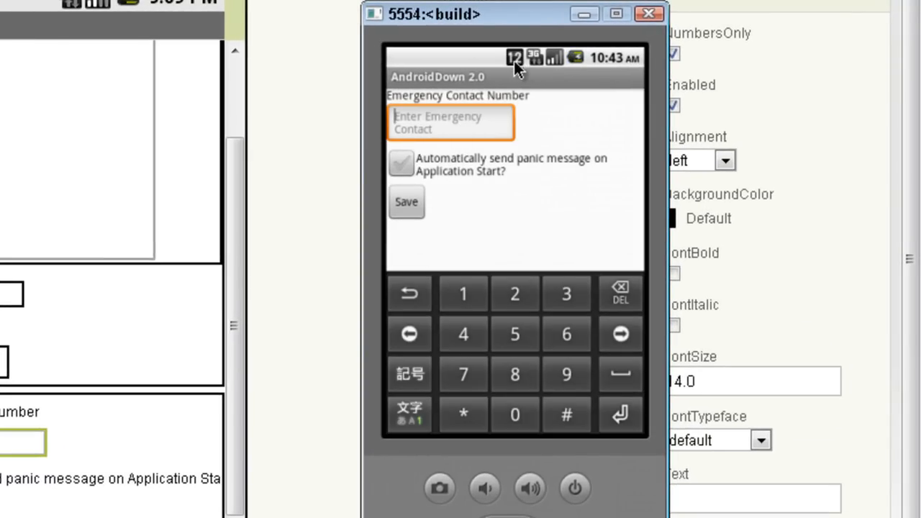
pyautogui.moveTo(456, 129)
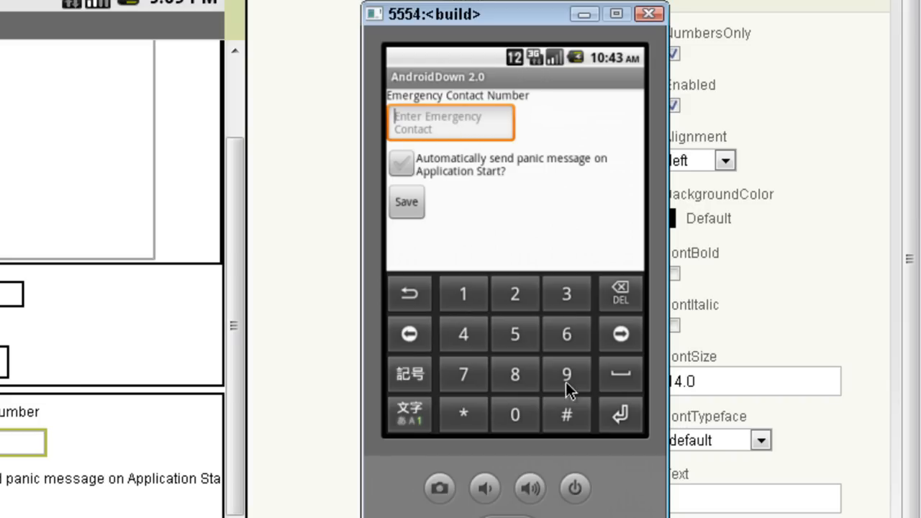
pyautogui.moveTo(475, 335)
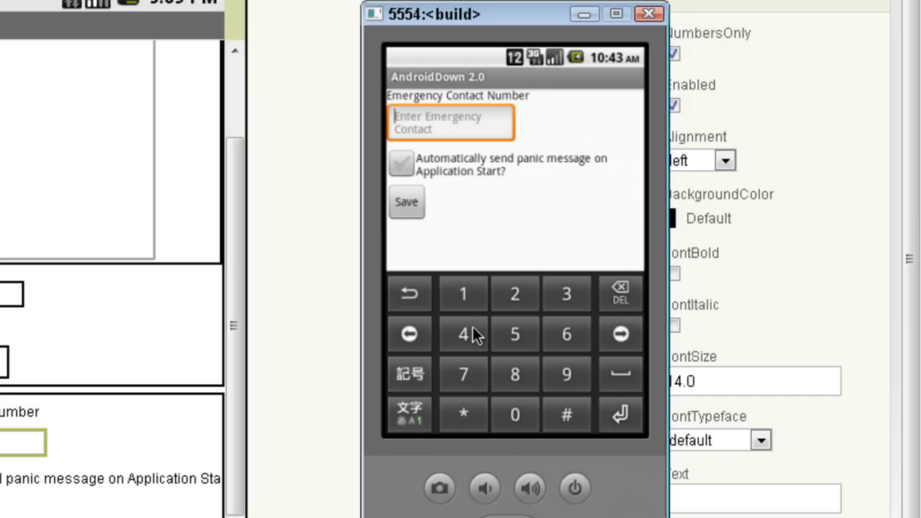
pyautogui.moveTo(385, 338)
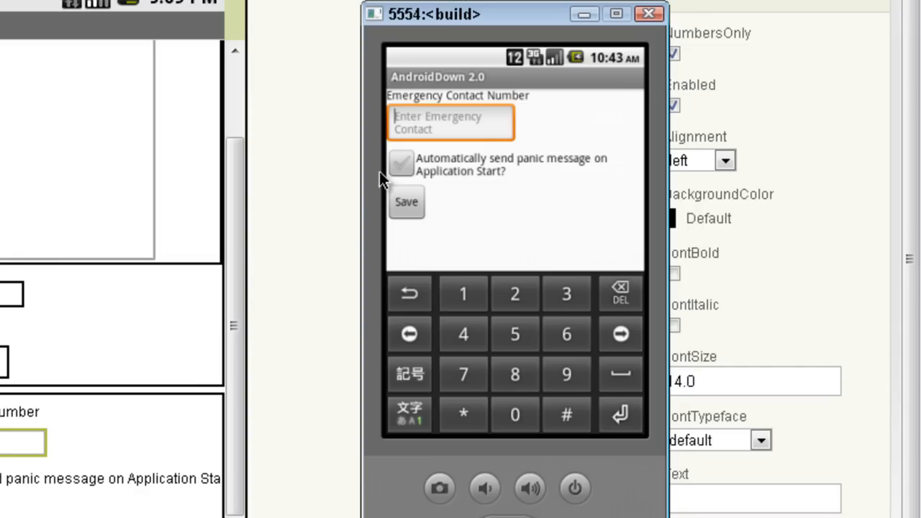
pyautogui.write('1234')
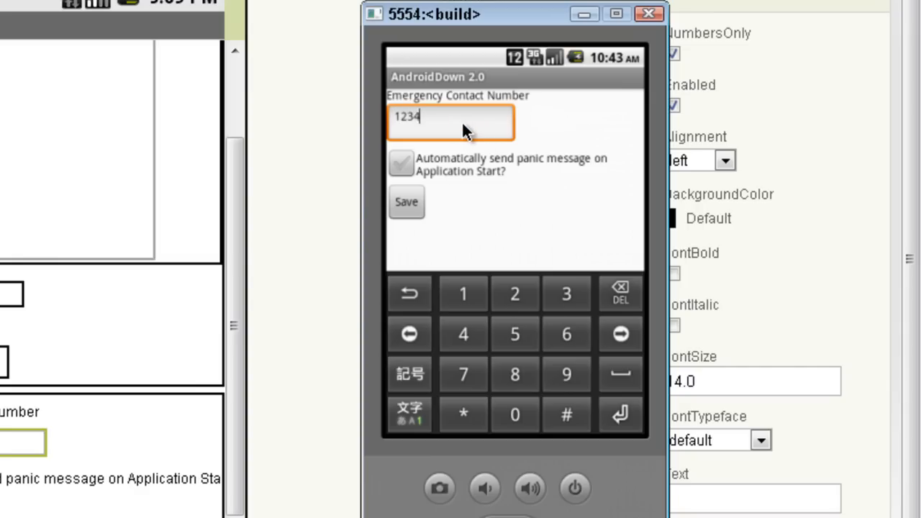
pyautogui.write('56')
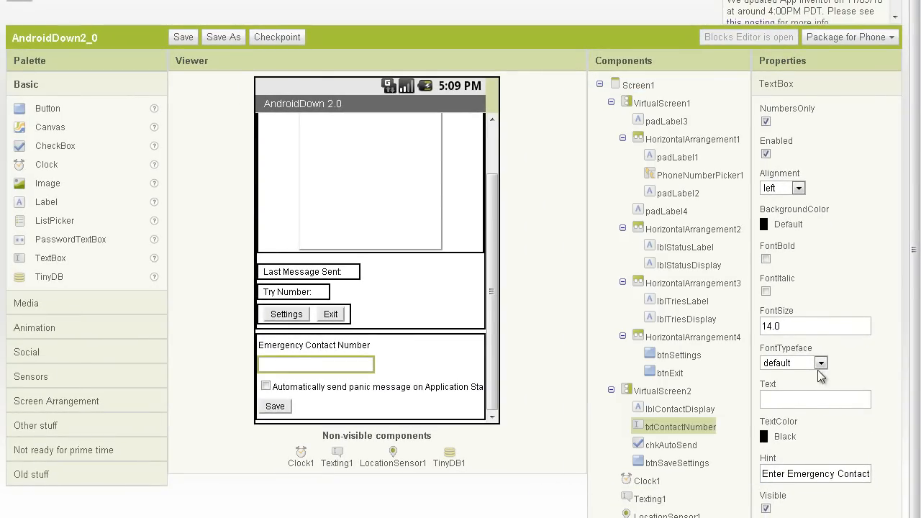
pyautogui.click(639, 84)
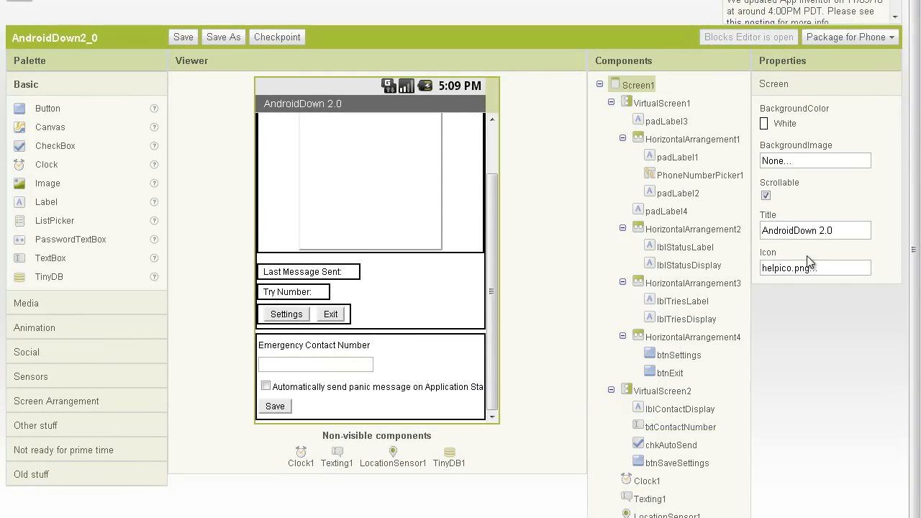
pyautogui.click(814, 267)
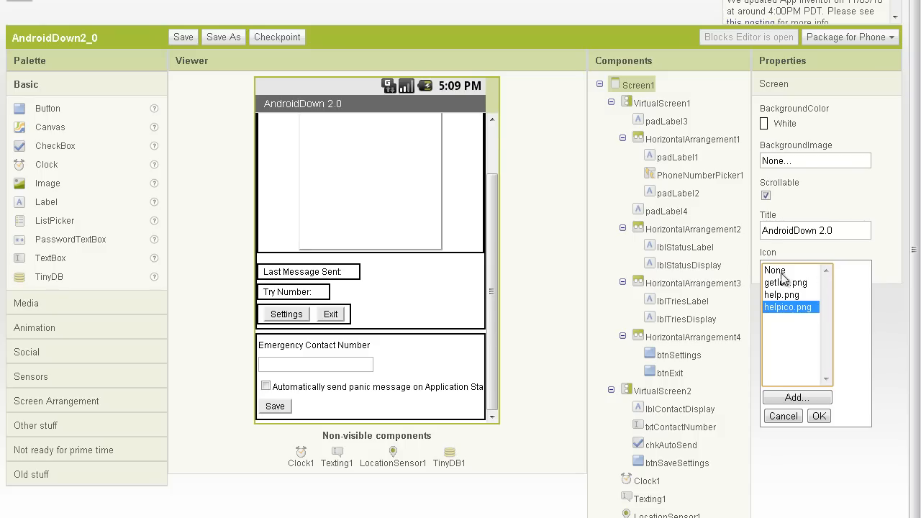
pyautogui.click(818, 416)
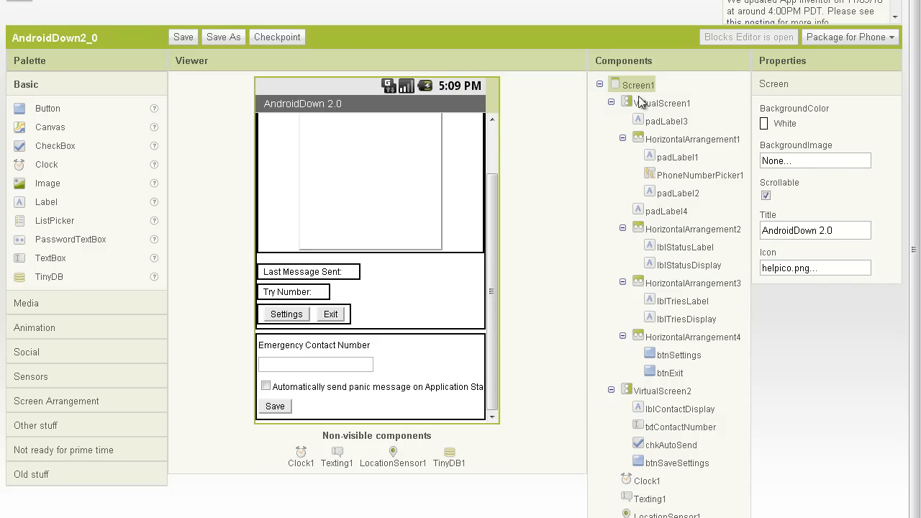
pyautogui.click(679, 425)
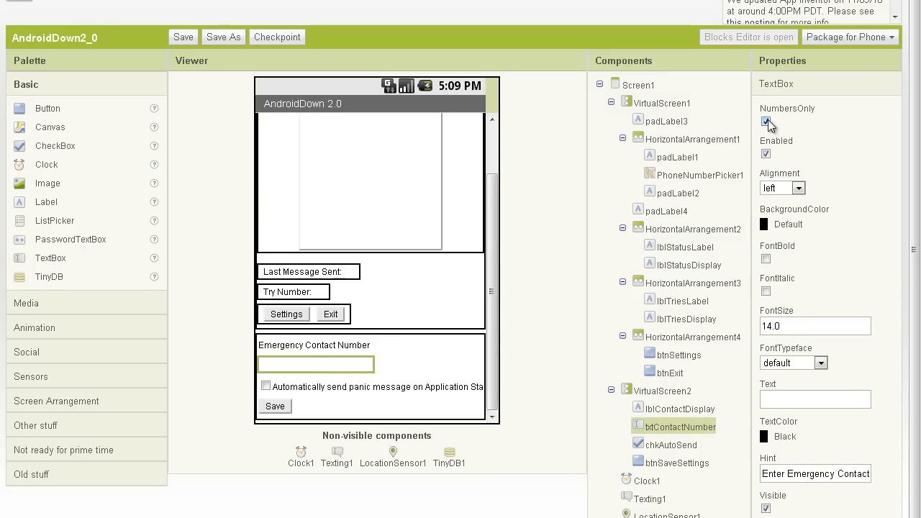
pyautogui.click(765, 120)
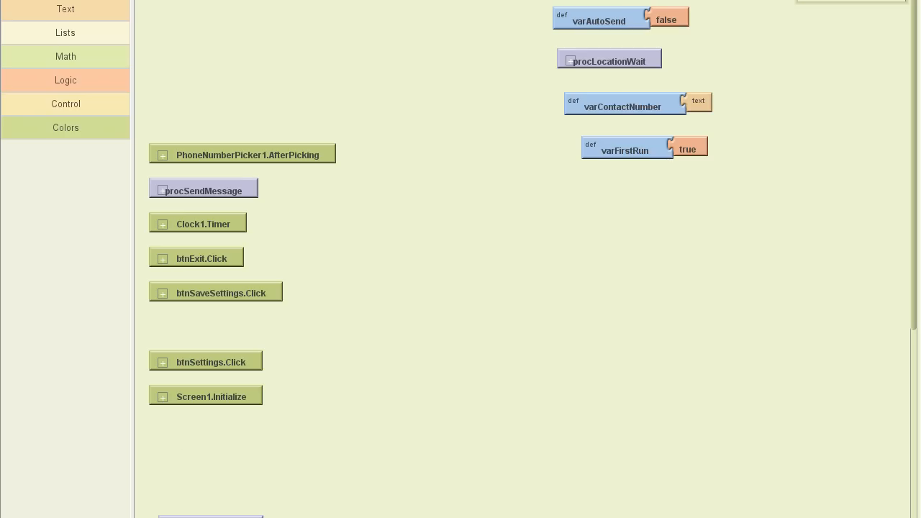
# - Pull procSendMessage out of the event handler column and drop it with the bottom procedures
pyautogui.moveTo(204, 191); pyautogui.dragTo(348, 221)
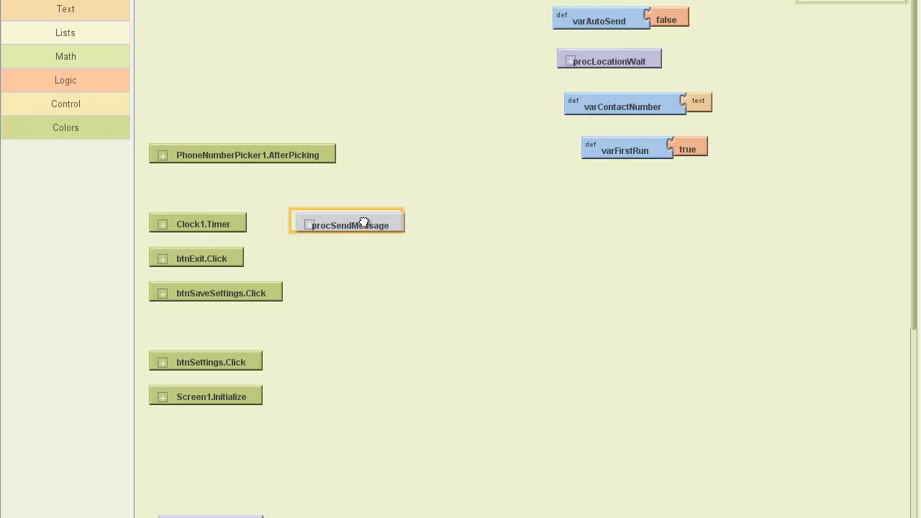
pyautogui.moveTo(350, 225); pyautogui.dragTo(214, 498)
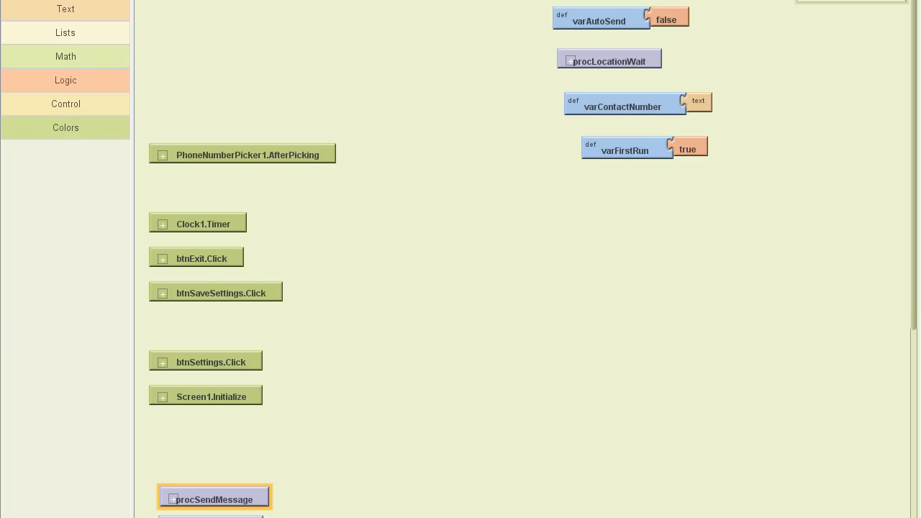
pyautogui.moveTo(704, 281)
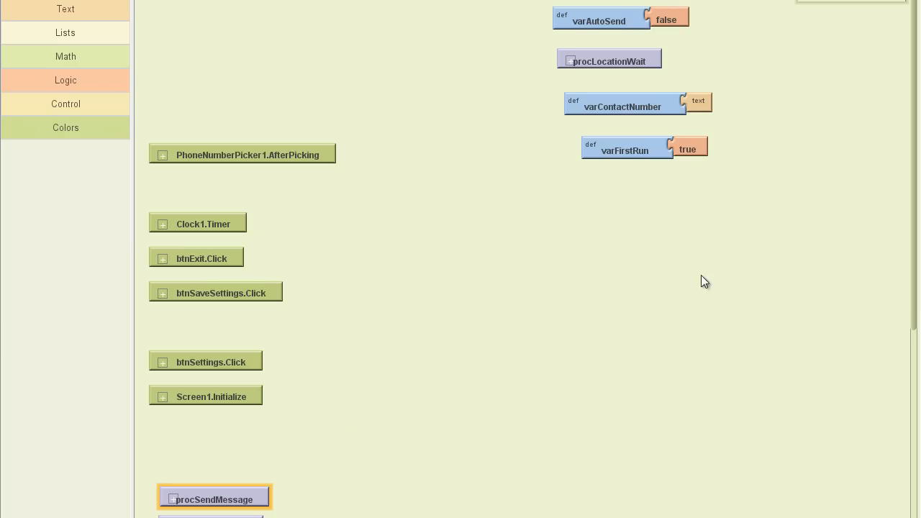
pyautogui.moveTo(756, 199)
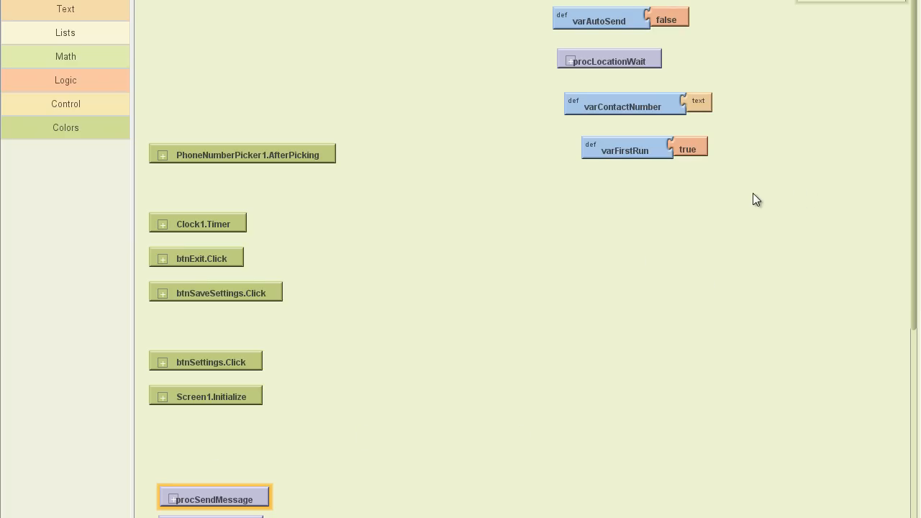